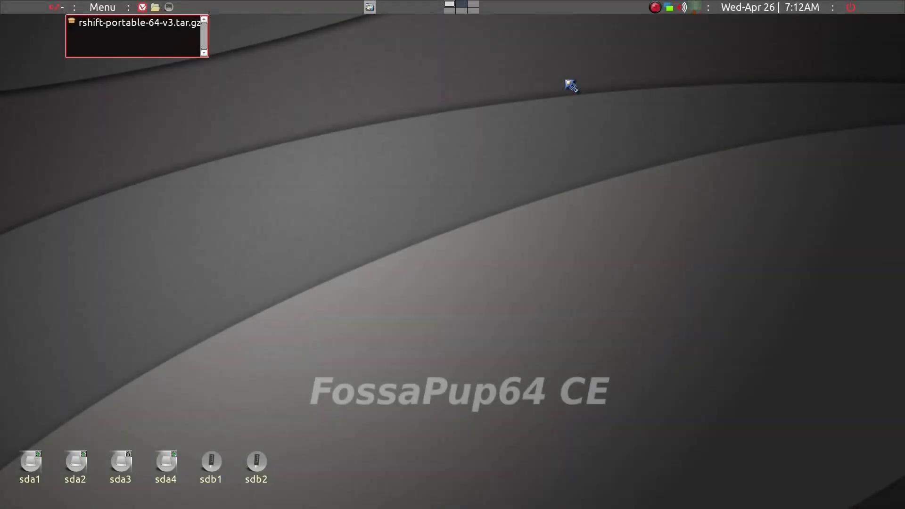
mouse_move(504, 147)
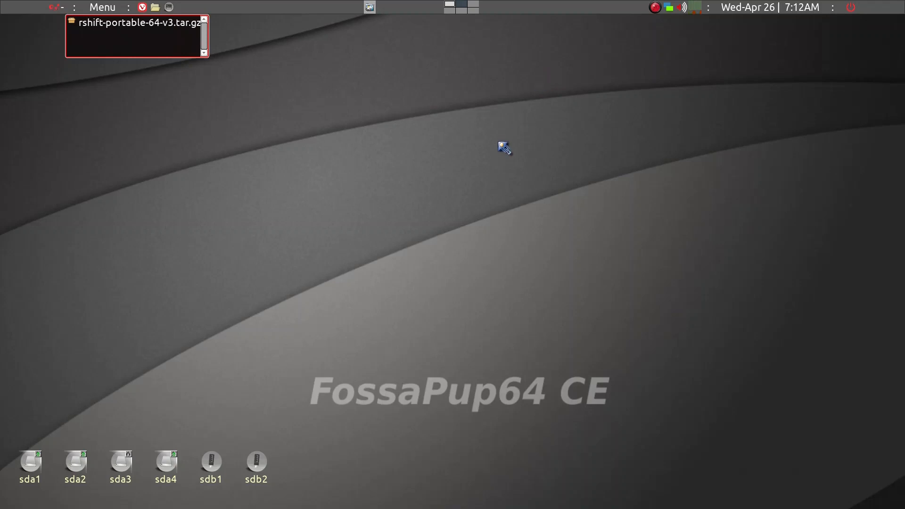
mouse_move(516, 392)
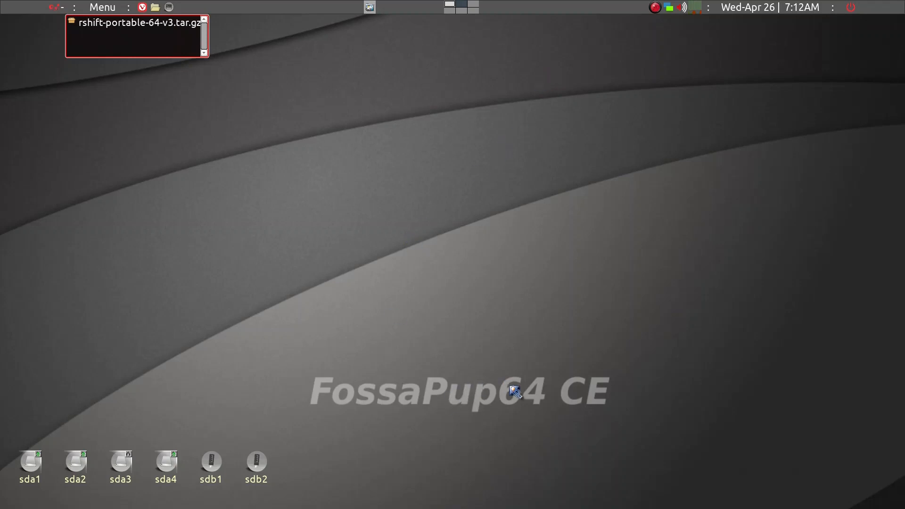
mouse_move(428, 264)
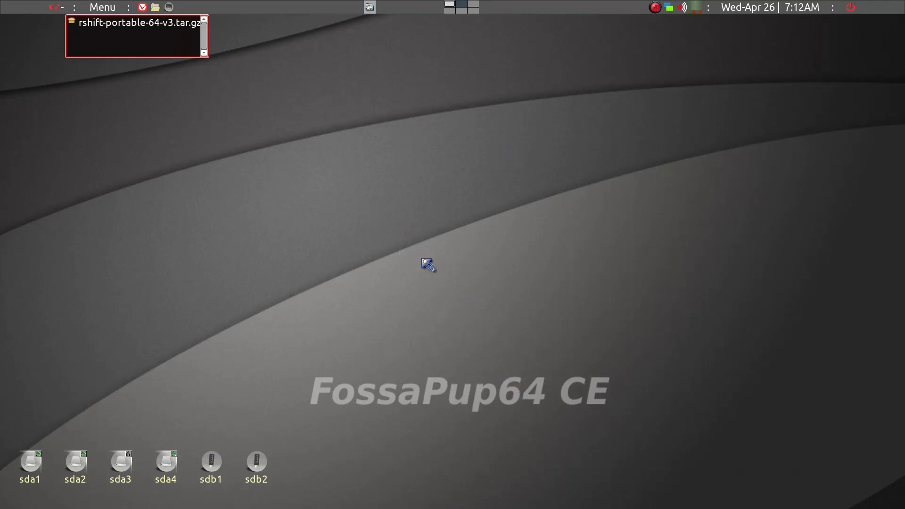
mouse_move(387, 283)
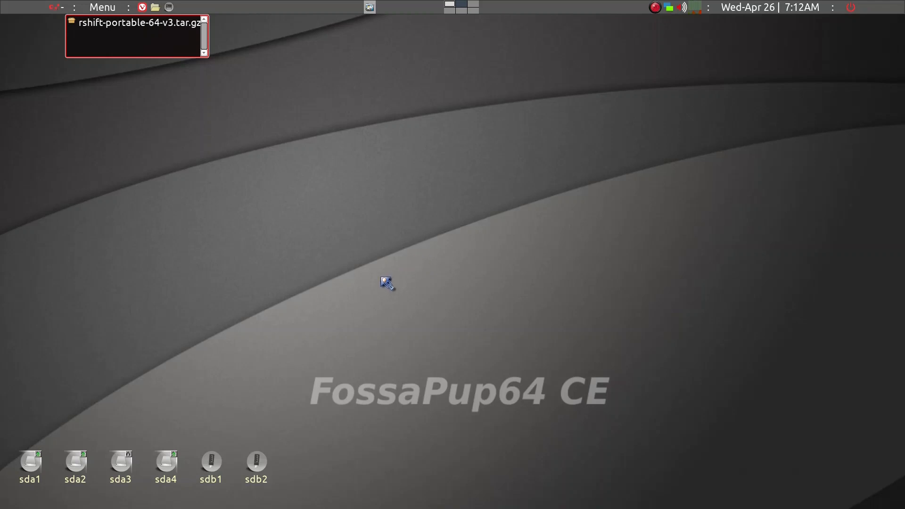
mouse_move(343, 252)
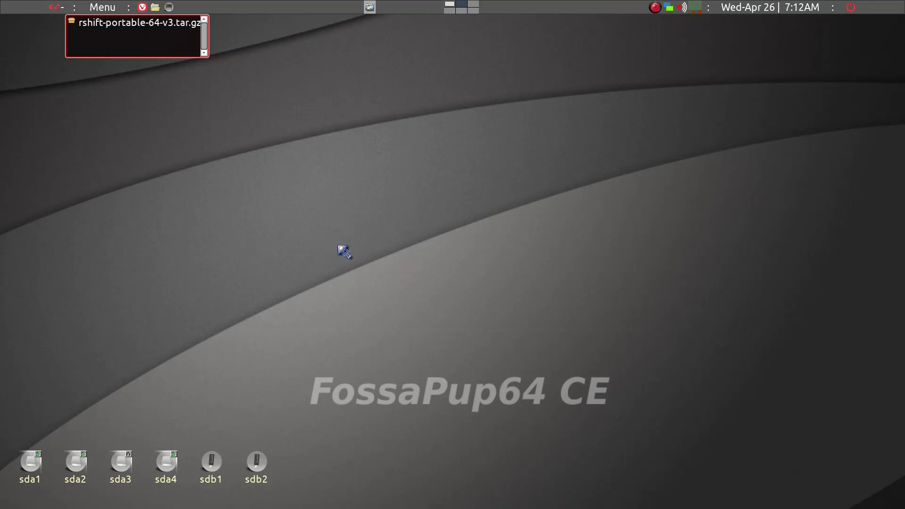
mouse_move(582, 395)
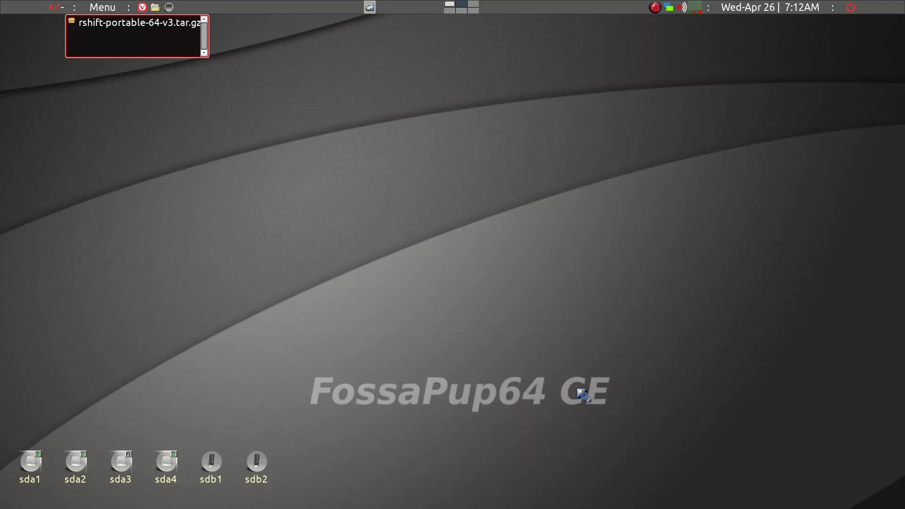
mouse_move(619, 402)
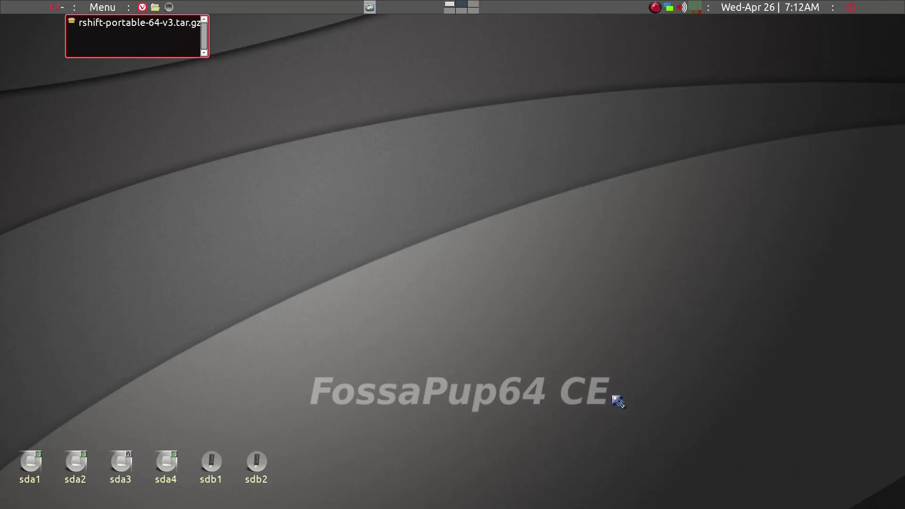
mouse_move(445, 202)
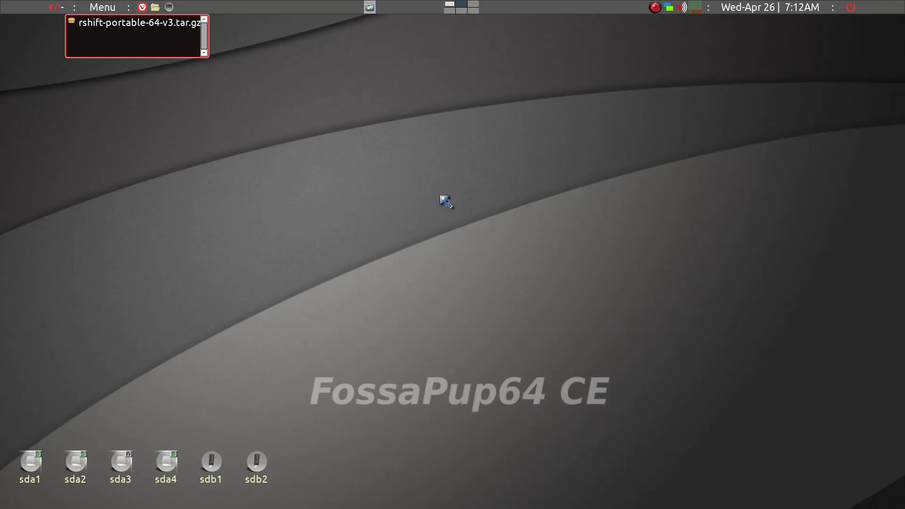
mouse_move(456, 207)
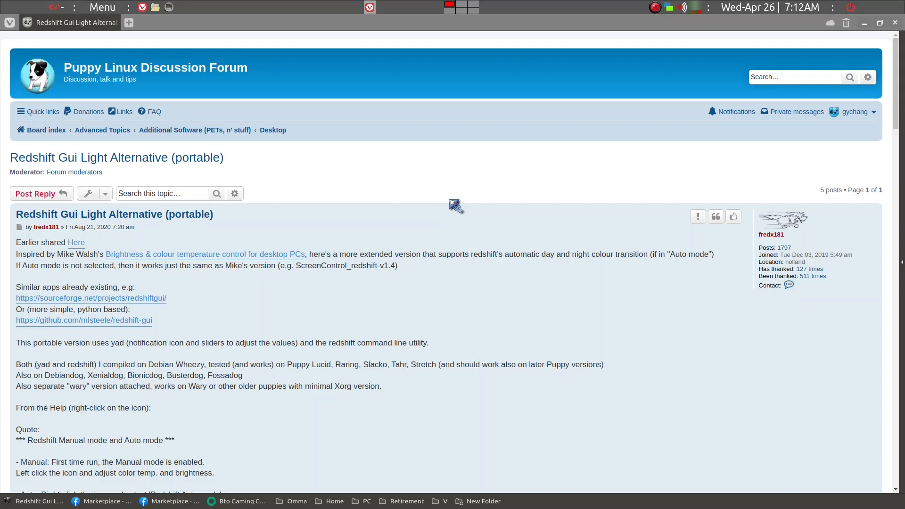
mouse_move(420, 183)
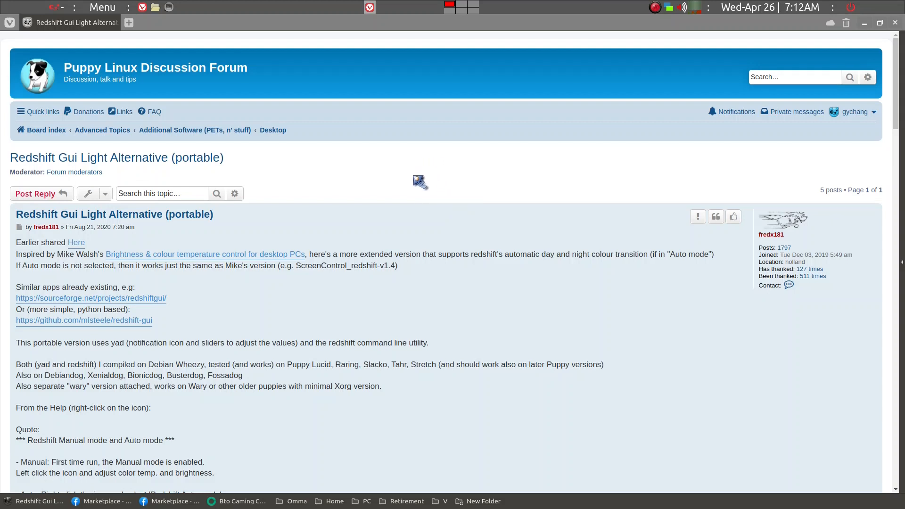
mouse_move(102, 130)
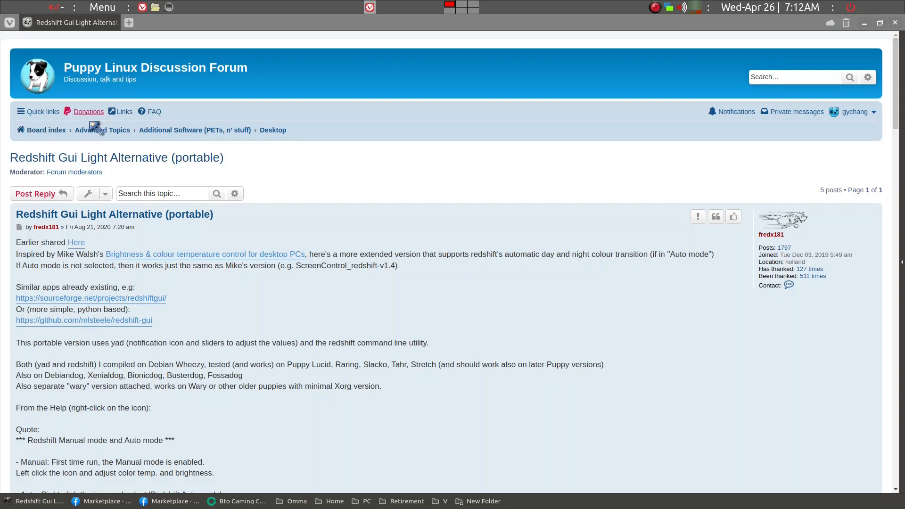
mouse_move(102, 130)
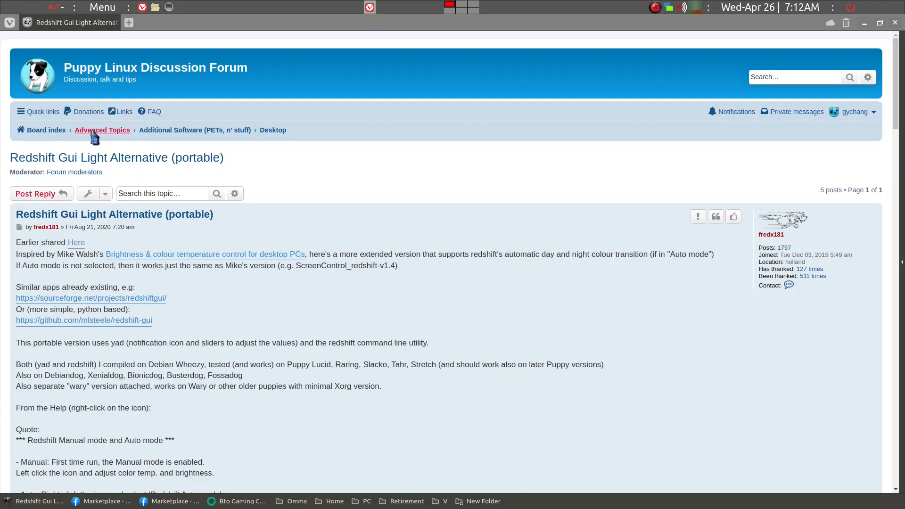
mouse_move(194, 130)
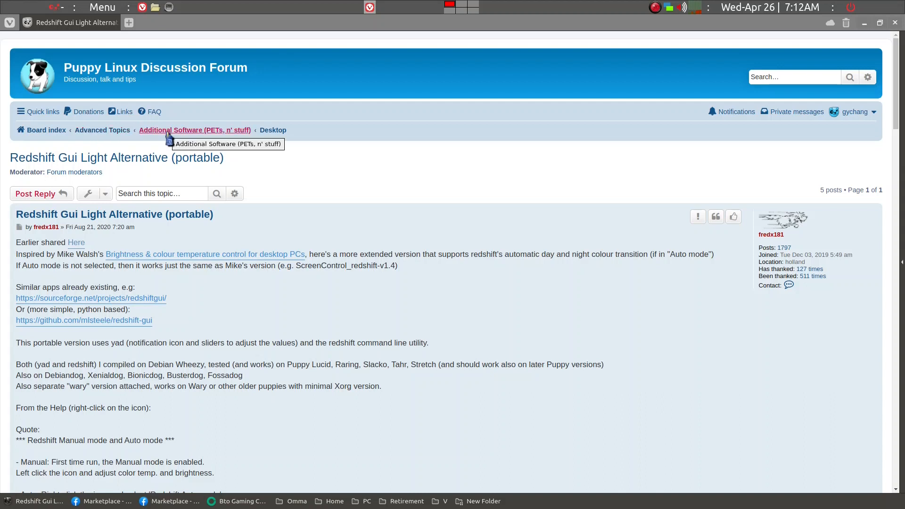
mouse_move(260, 161)
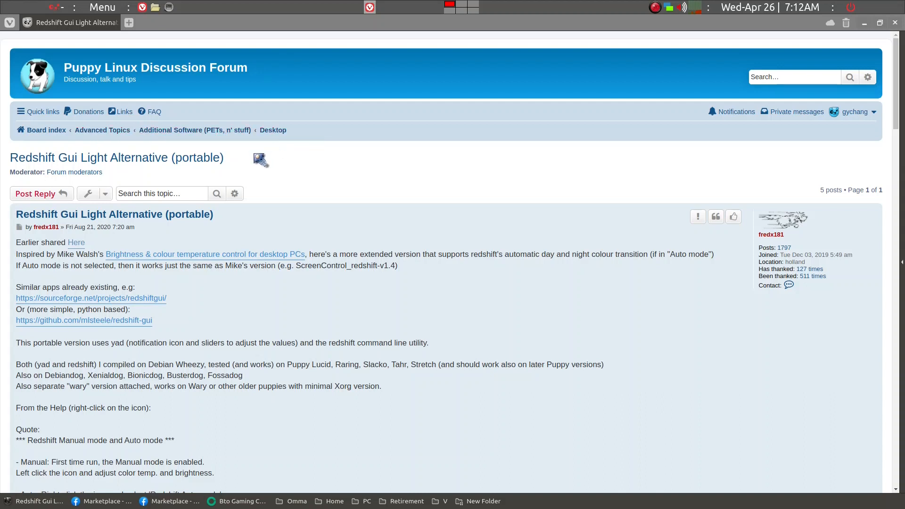
mouse_move(262, 166)
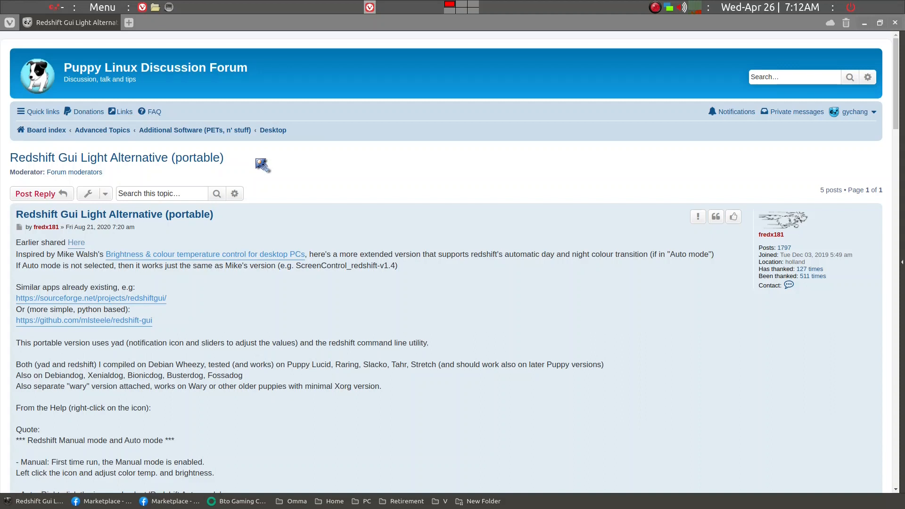
mouse_move(251, 166)
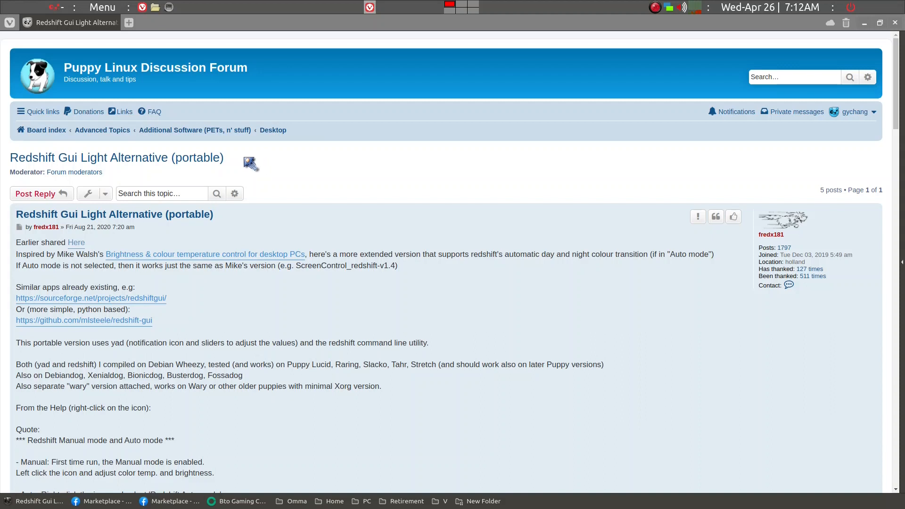
mouse_move(259, 174)
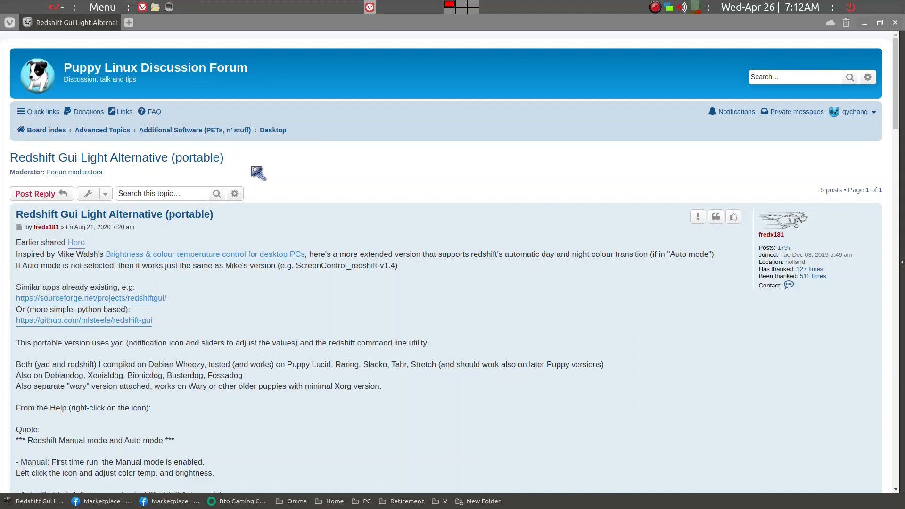
Scroll the Redshift portable thread down to the rshift-portable-64-v3.tar.gz attachment.
scroll("down", 3)
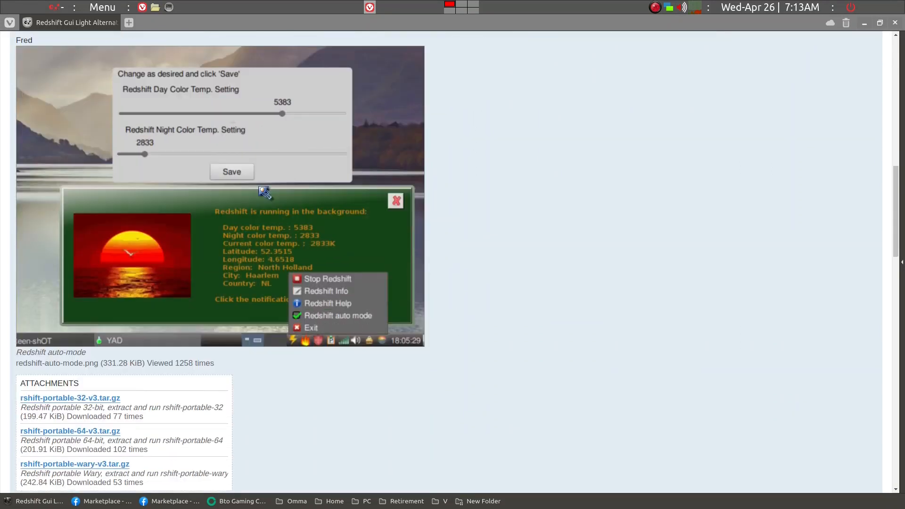
scroll("down", 3)
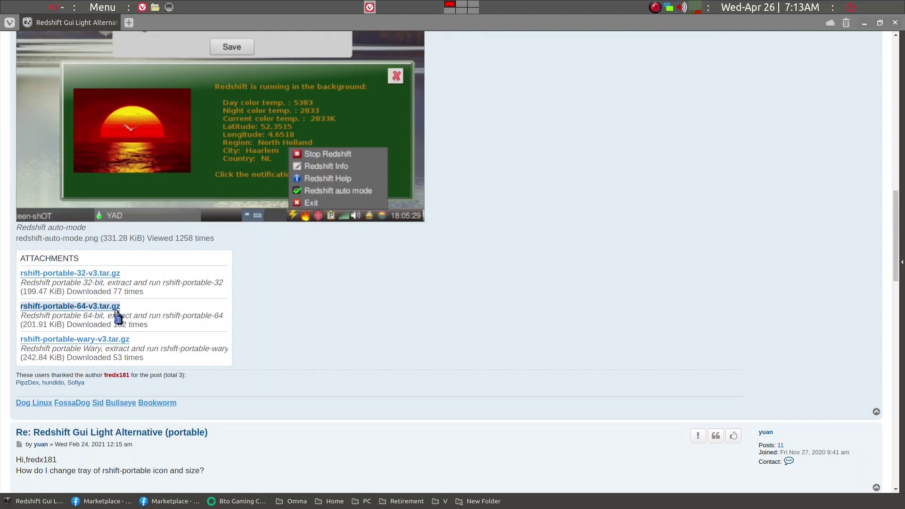
mouse_move(114, 317)
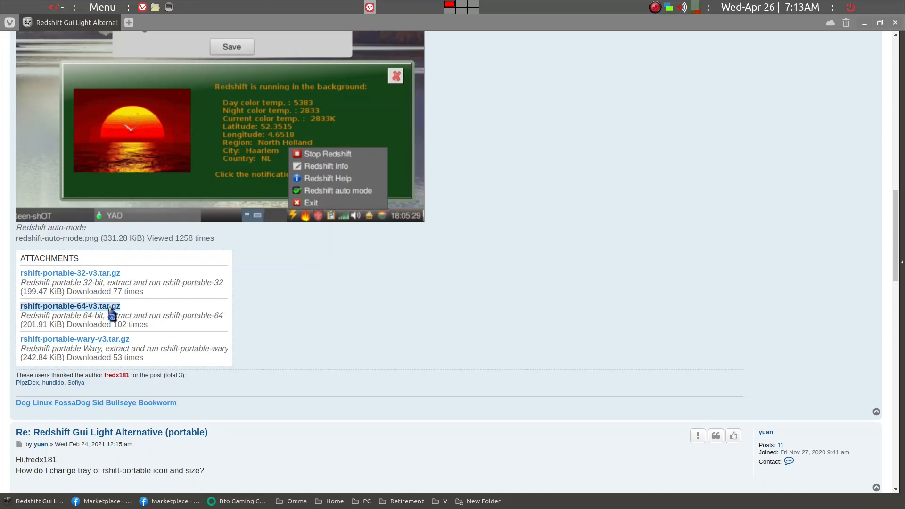
mouse_move(475, 239)
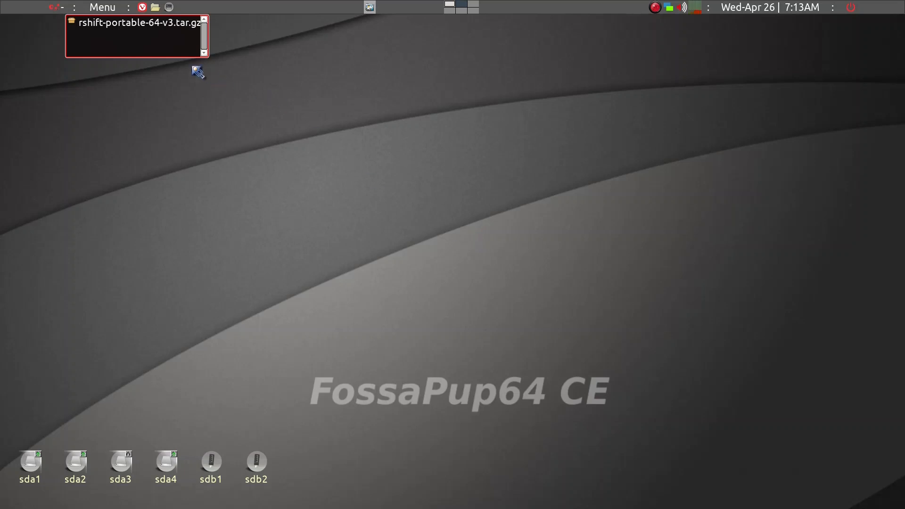
Launch UExtract on rshift-portable-64-v3.tar.gz from the file's right-click actions.
left_click_drag(204, 60, 279, 68)
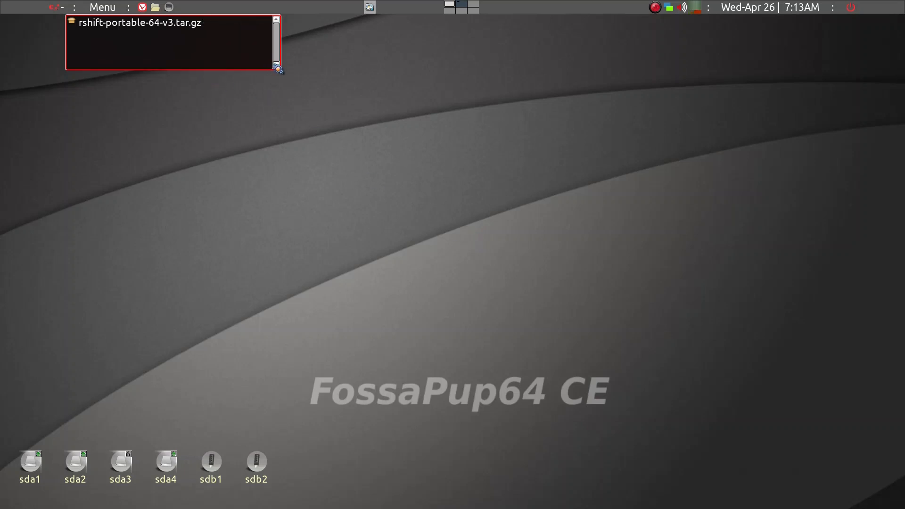
mouse_move(146, 35)
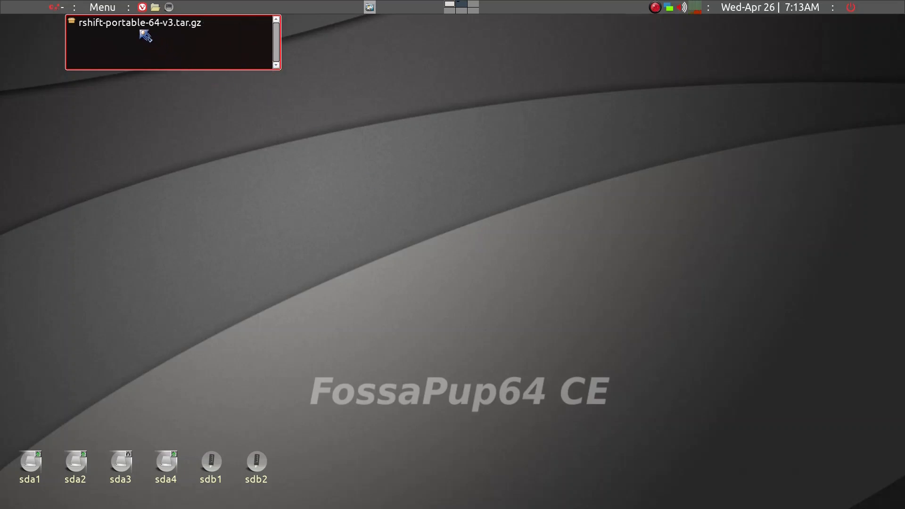
mouse_move(136, 27)
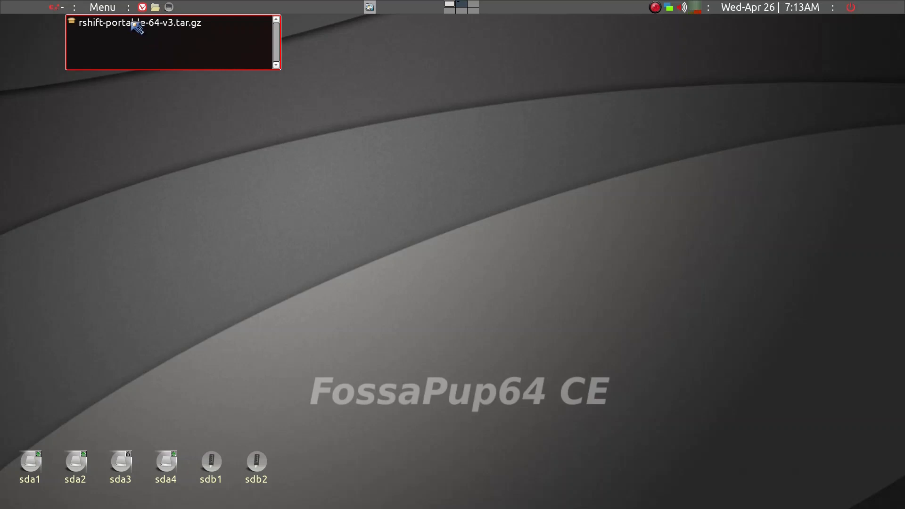
right_click(139, 22)
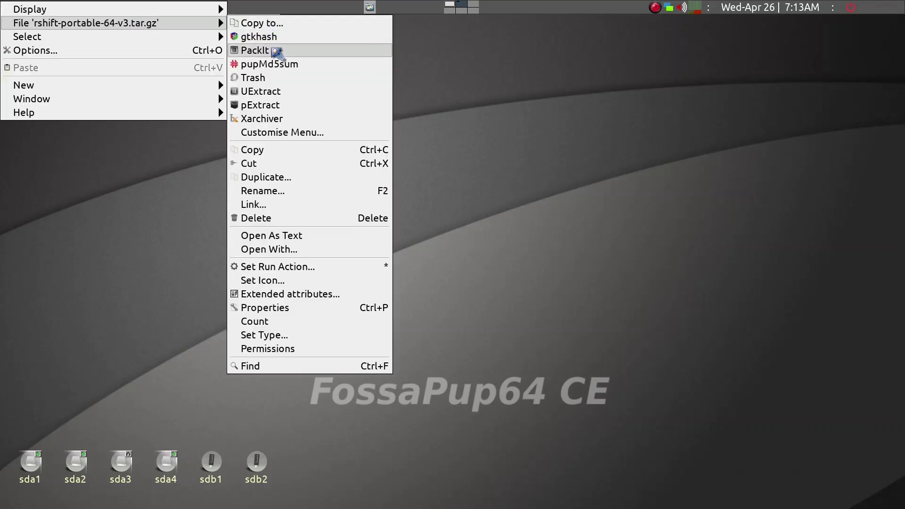
mouse_move(268, 249)
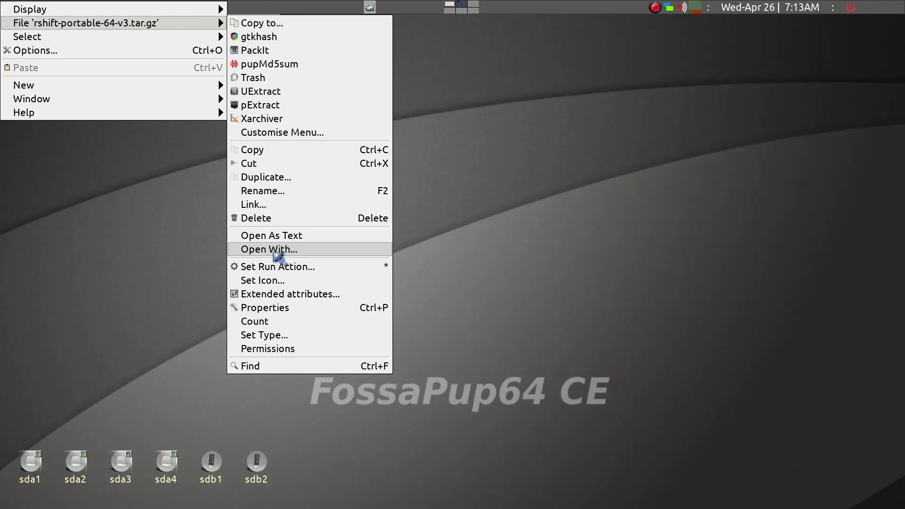
mouse_move(261, 104)
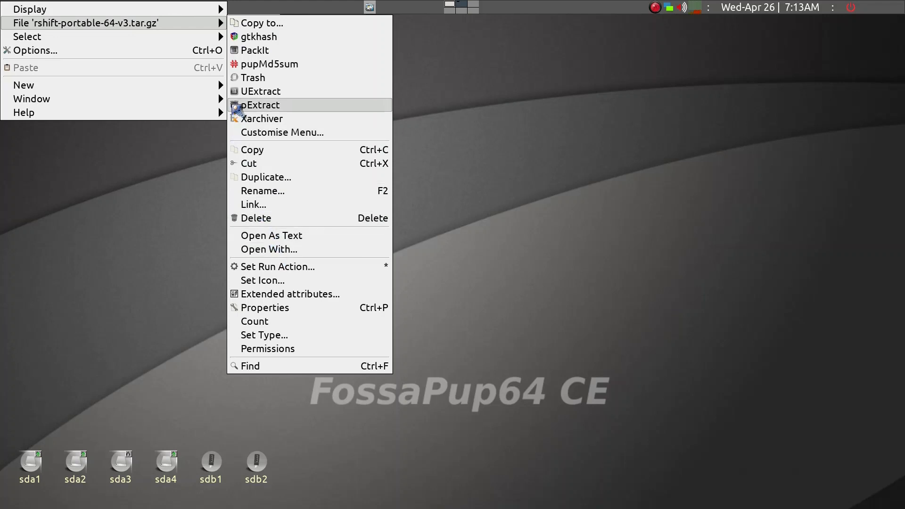
mouse_move(266, 92)
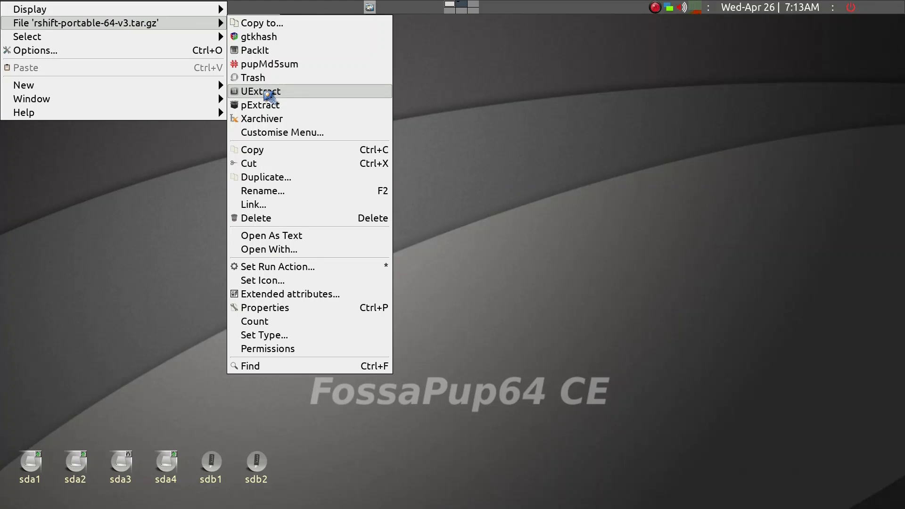
left_click(260, 91)
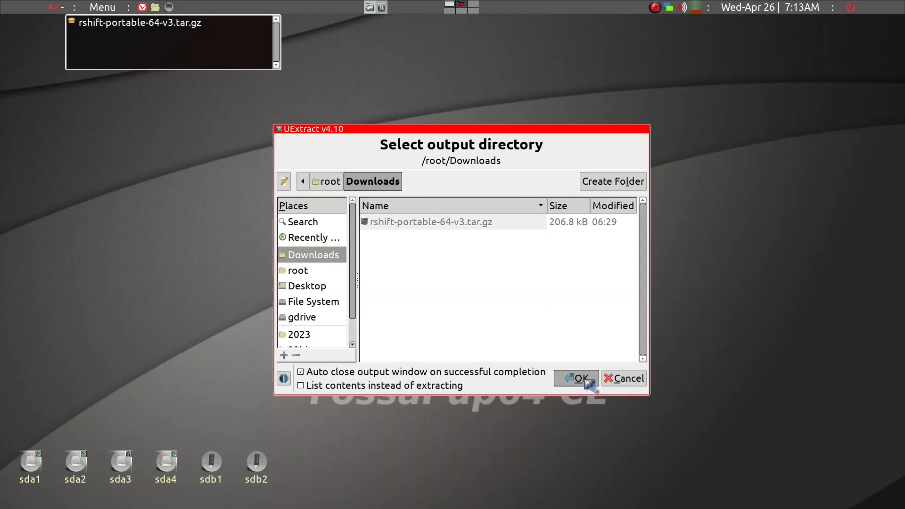
Confirm extraction into /root/Downloads, producing the rshift-portable-64-v3.tar.gz.extracted folder.
left_click(577, 379)
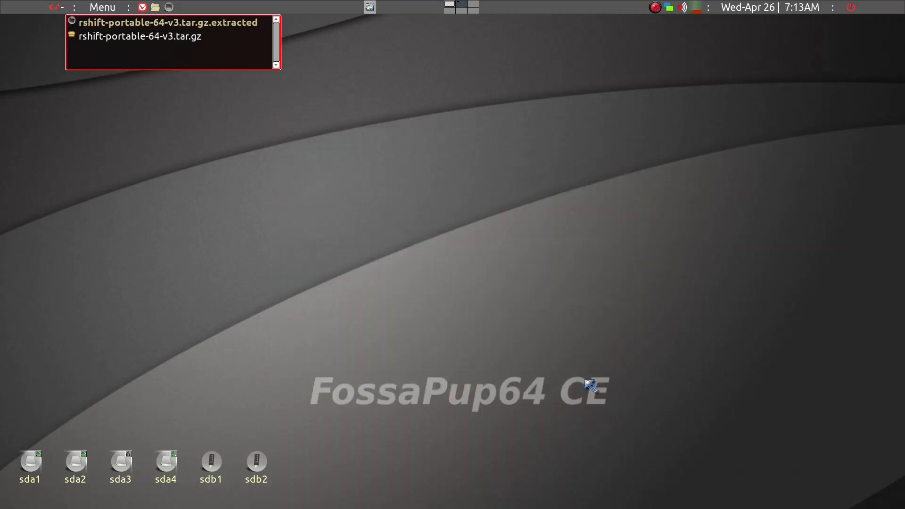
mouse_move(198, 57)
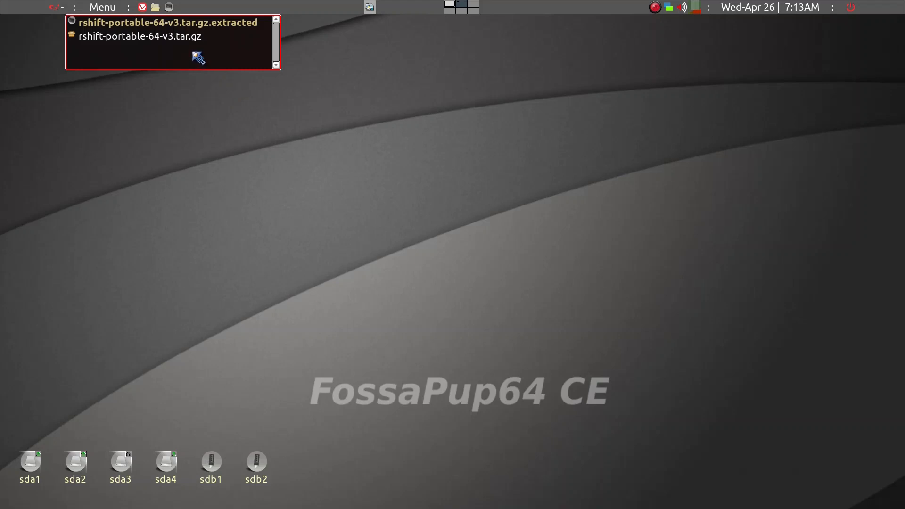
mouse_move(145, 29)
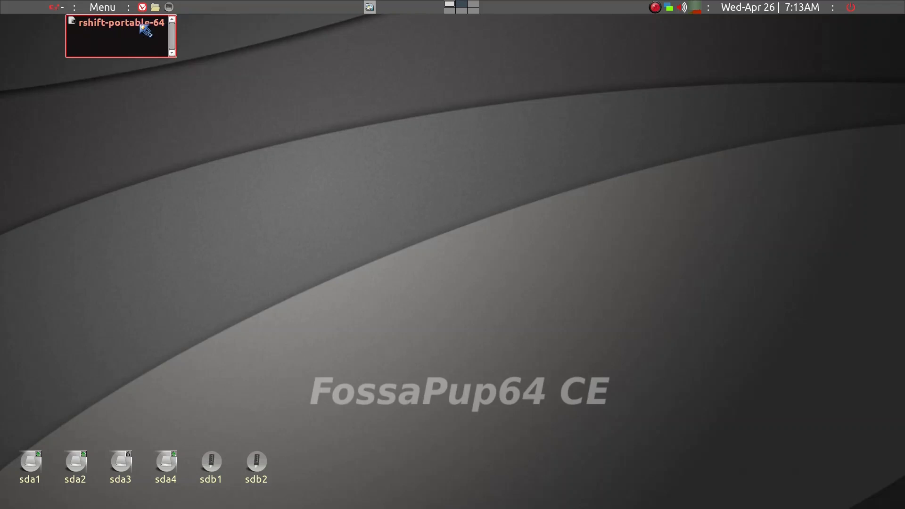
mouse_move(141, 33)
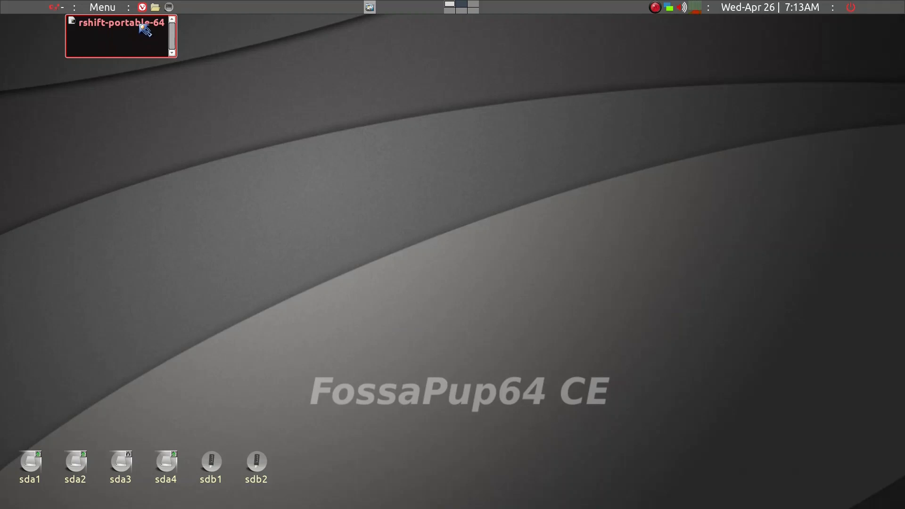
mouse_move(145, 35)
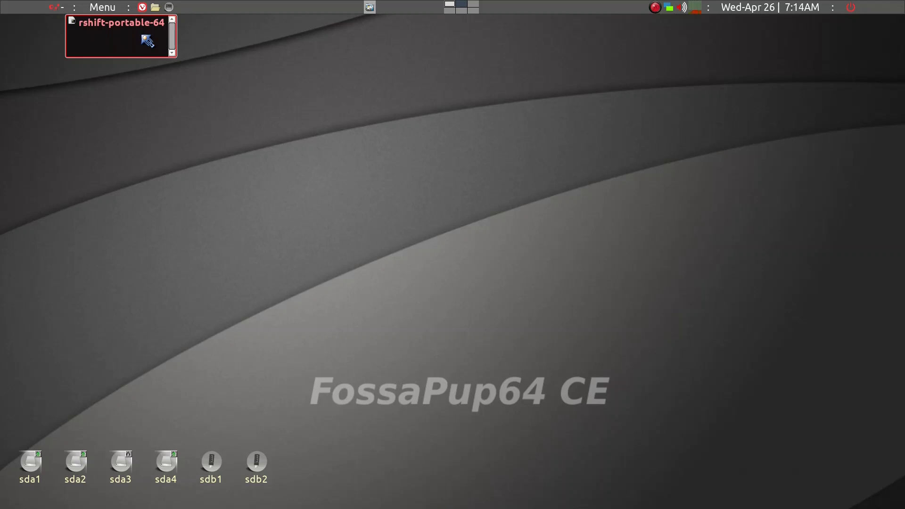
mouse_move(146, 47)
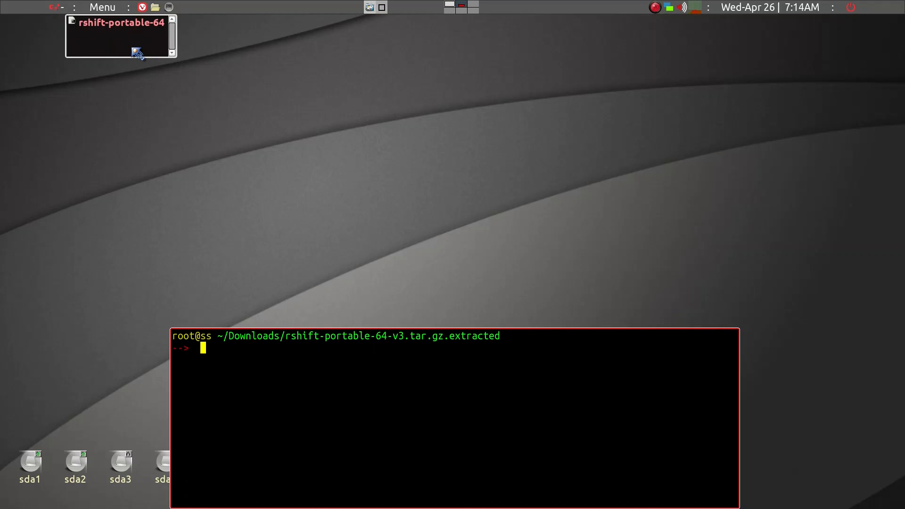
Run mv ./rshift-portable-64 /usr/bin/ to move the program into /usr/bin.
type("alsamixer")
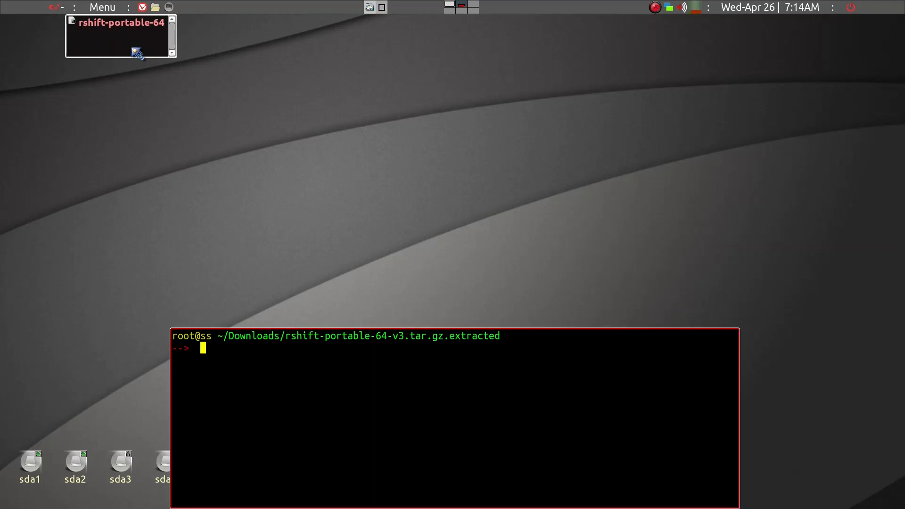
type("mv")
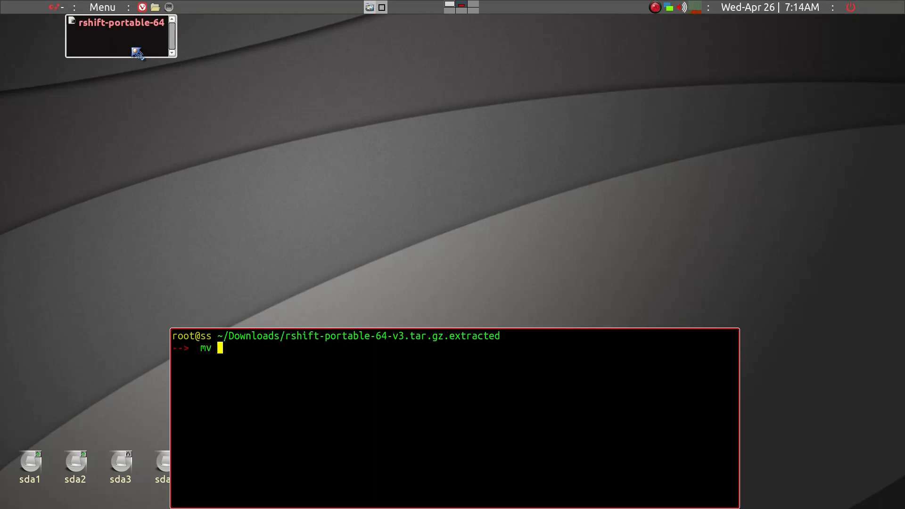
type("./")
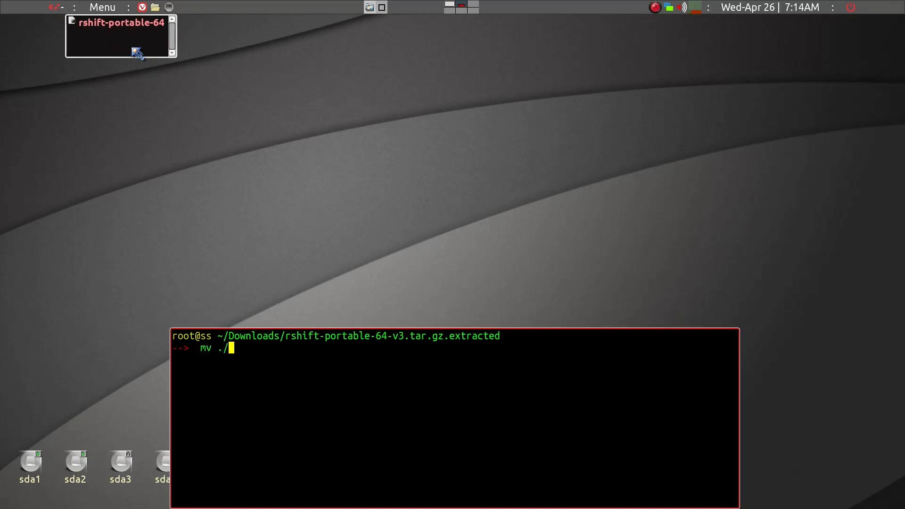
type("rshift-portable-64")
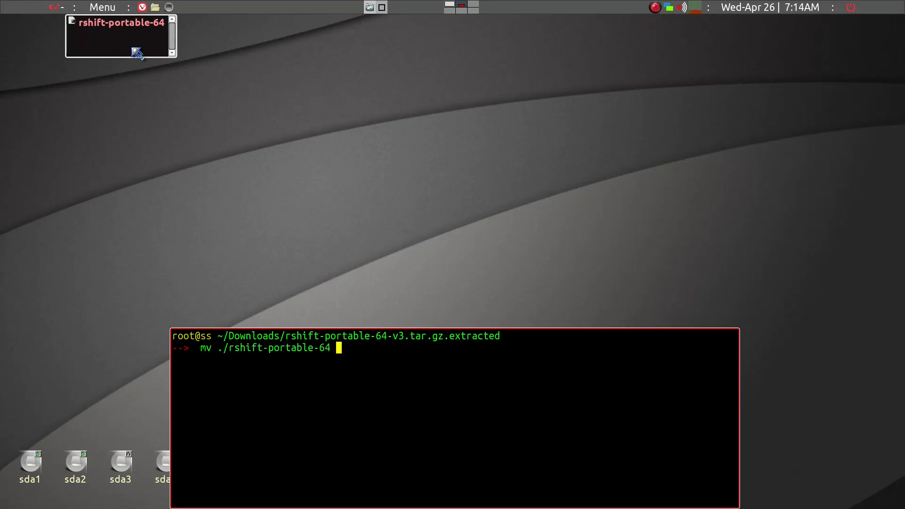
mouse_move(230, 37)
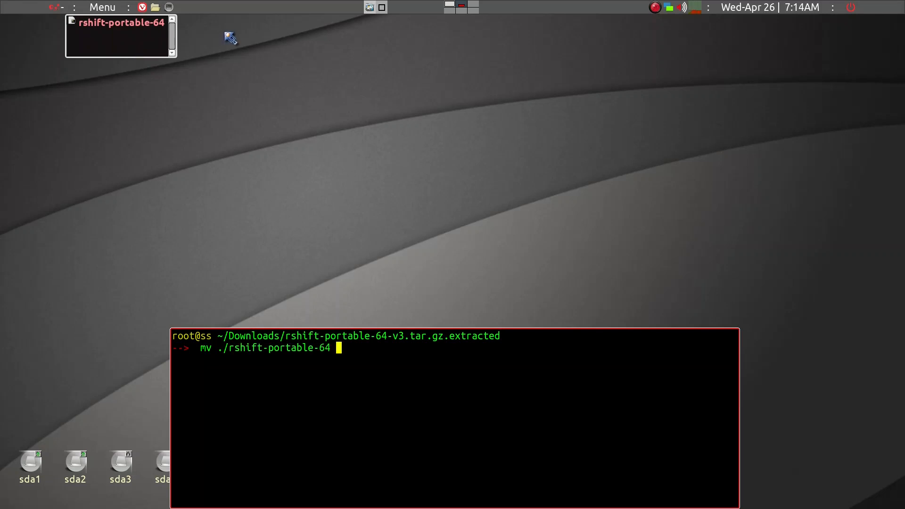
mouse_move(315, 352)
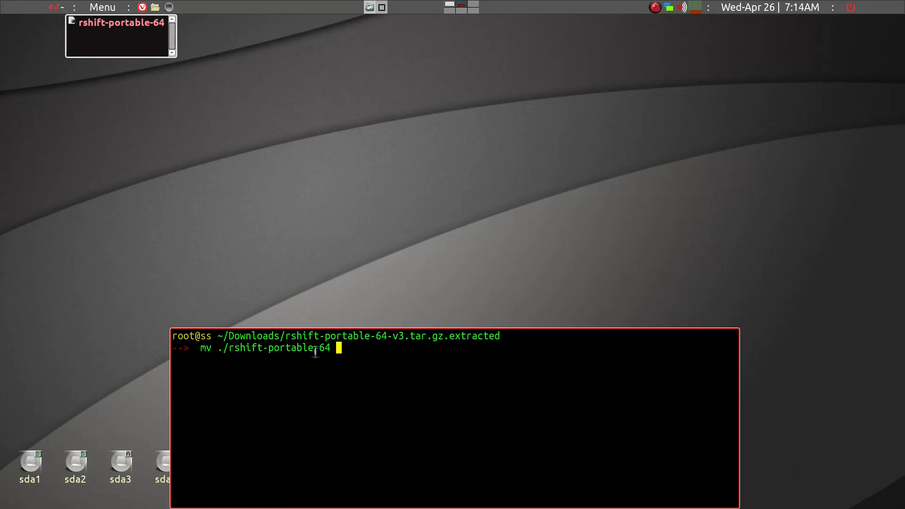
mouse_move(356, 336)
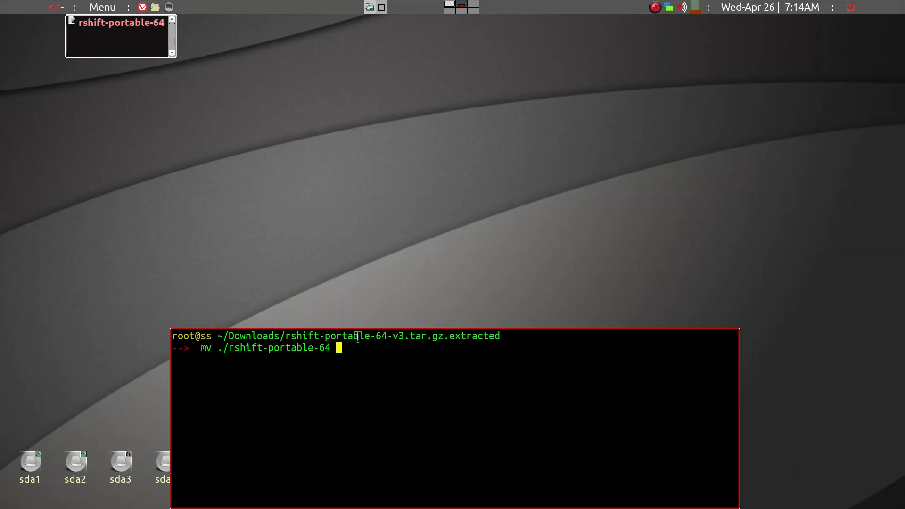
type("/u")
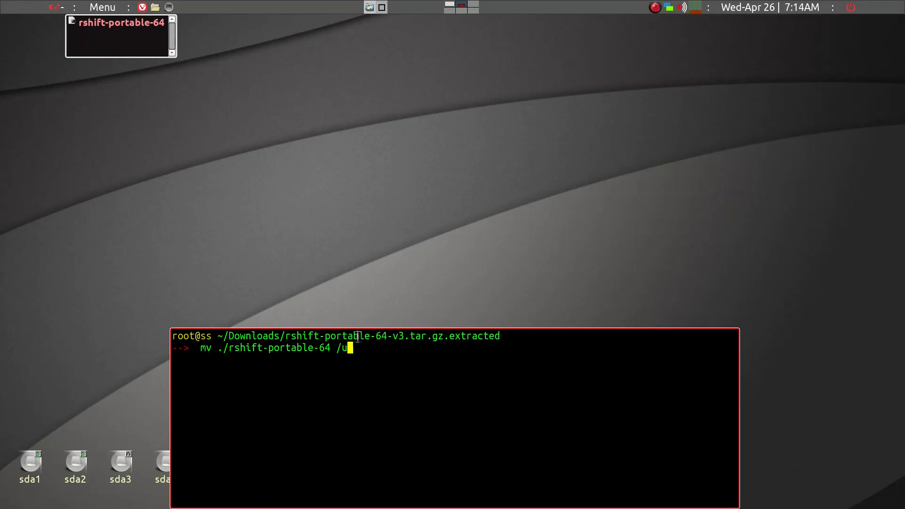
type("sr/b")
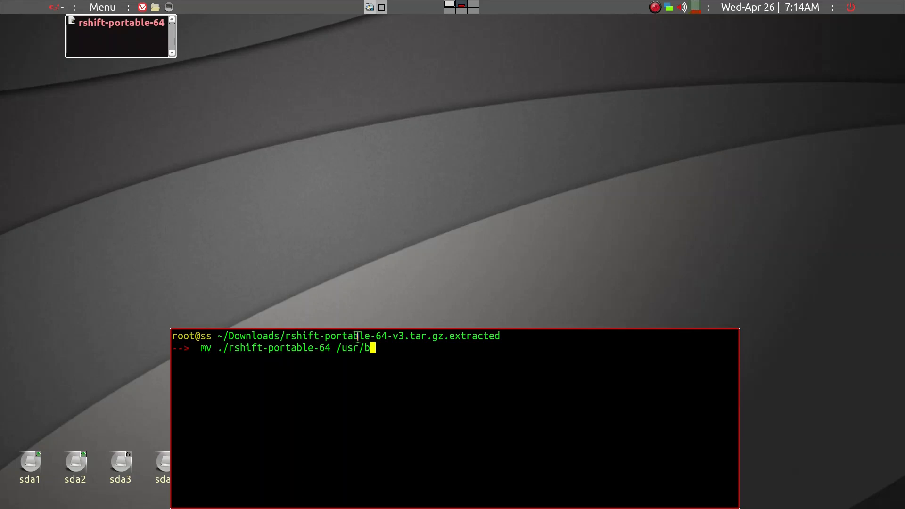
type("in/")
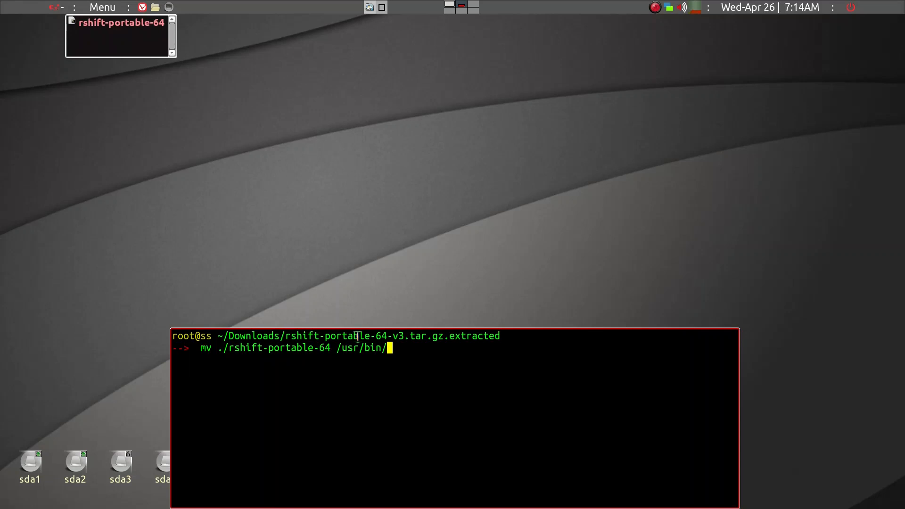
key("Return")
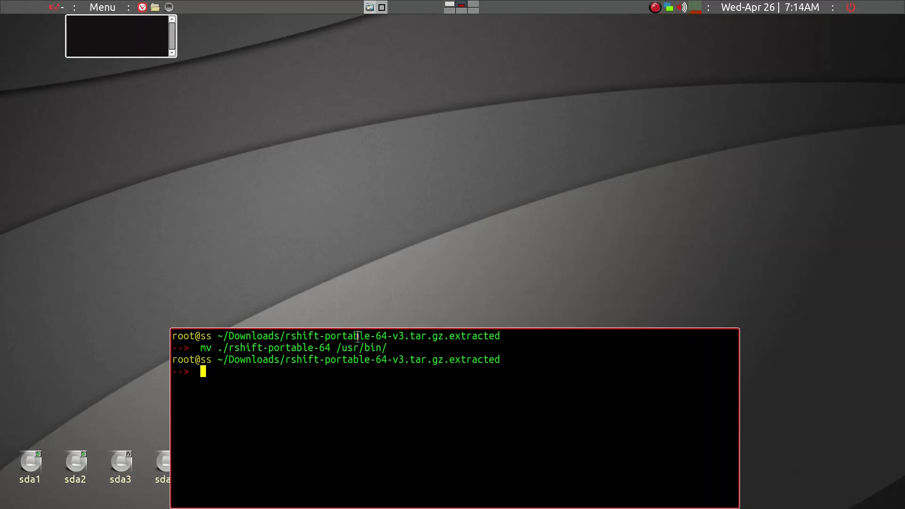
Begin a cd command toward /usr/bin.
type("cd")
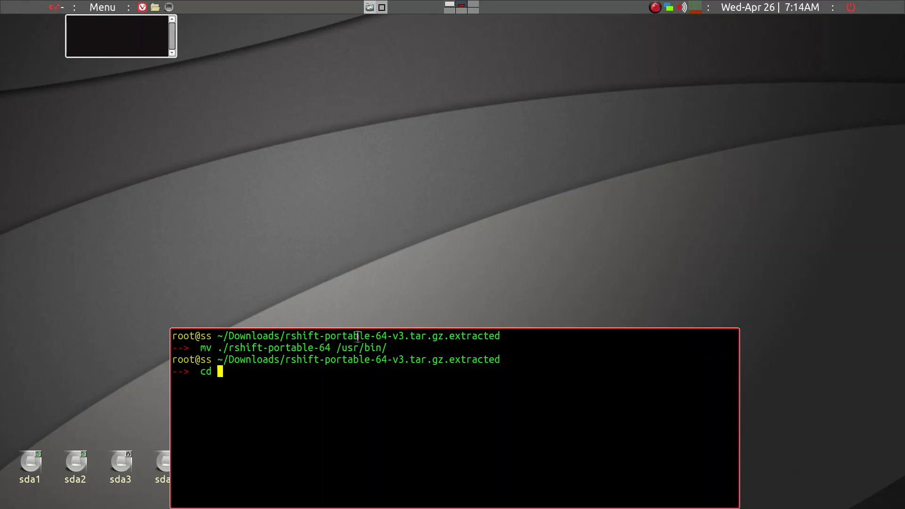
type("/us")
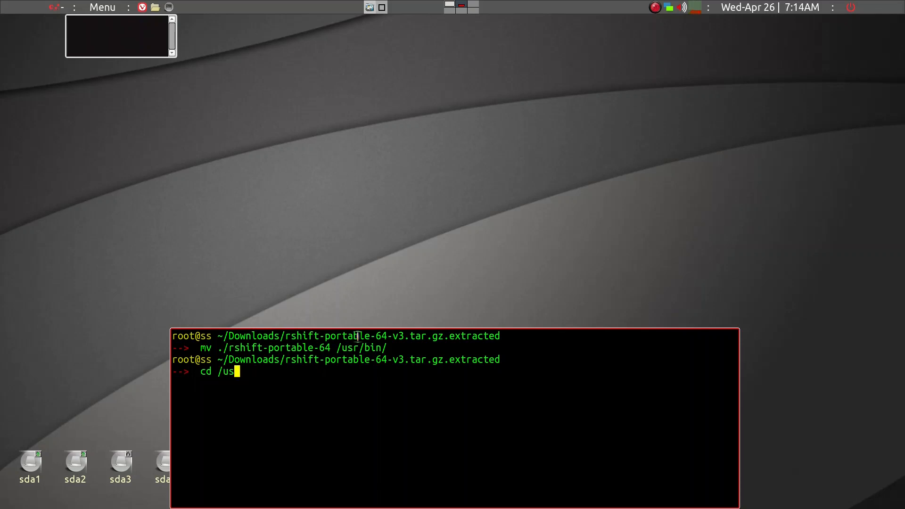
Change the working directory to /usr/bin.
type("r/bin")
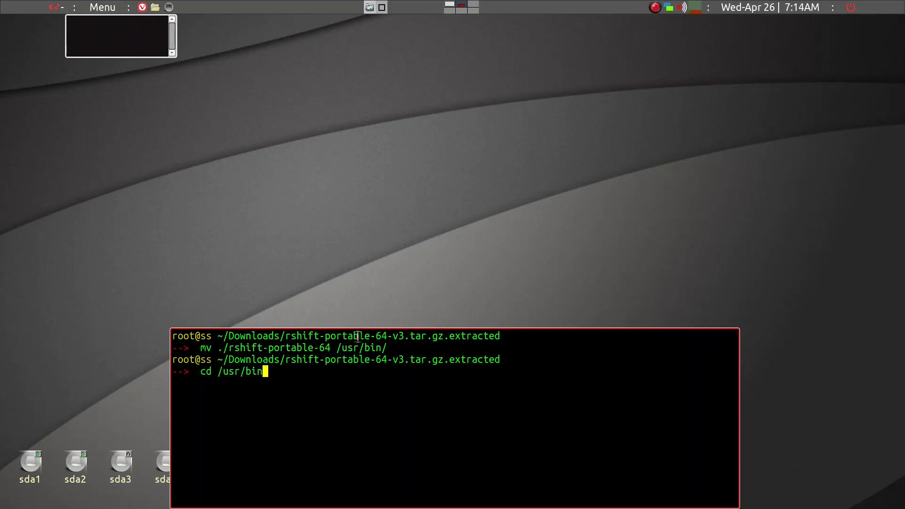
key("Return")
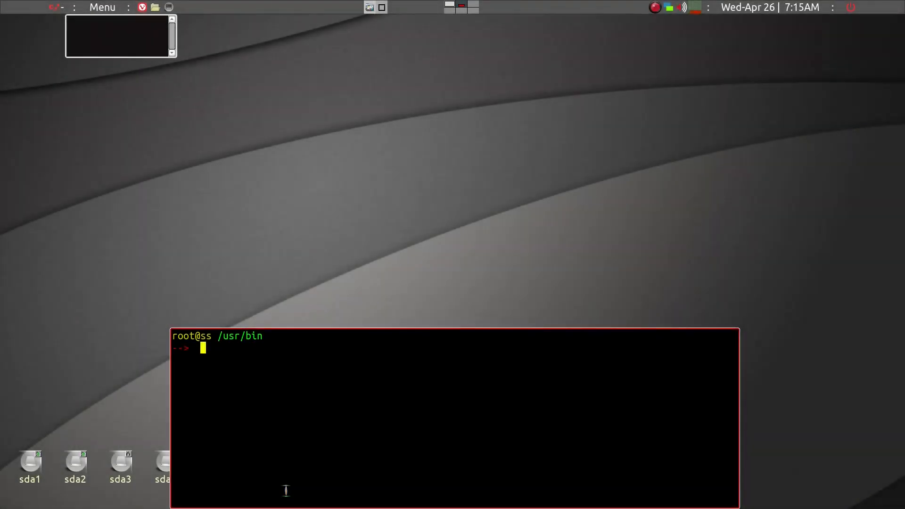
Run ls -l rshif* to confirm the executable rshift-portable-64 is in /usr/bin.
type("ls")
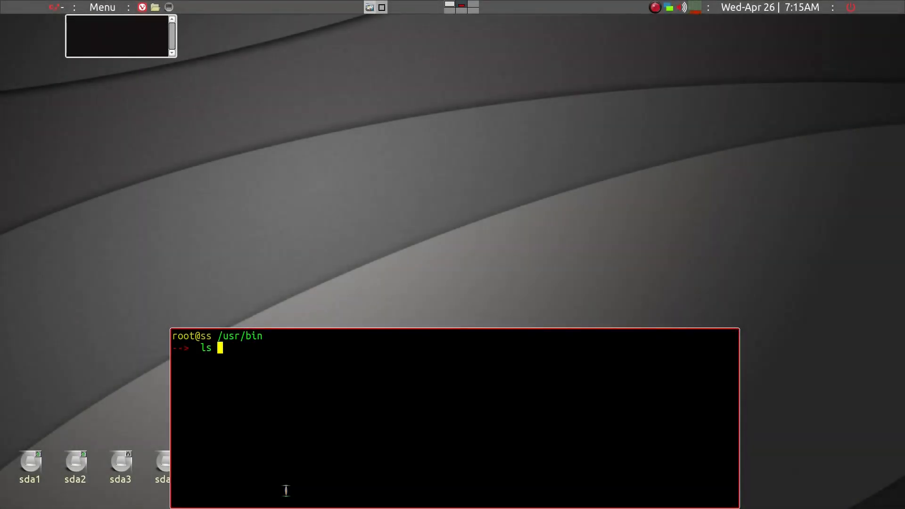
type("-")
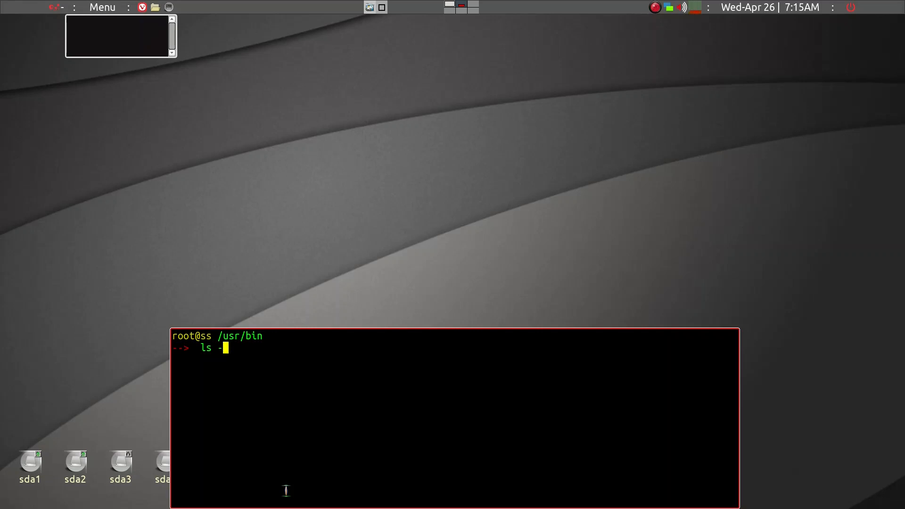
type("l")
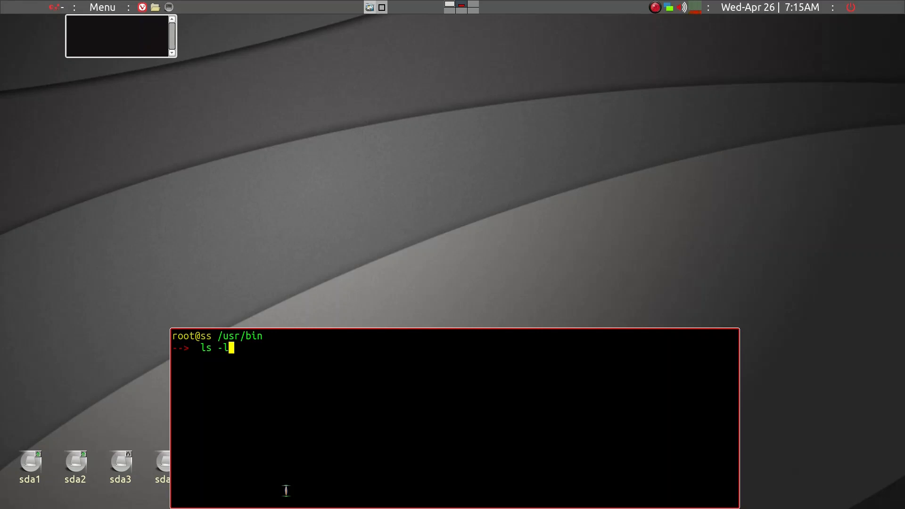
type("rd")
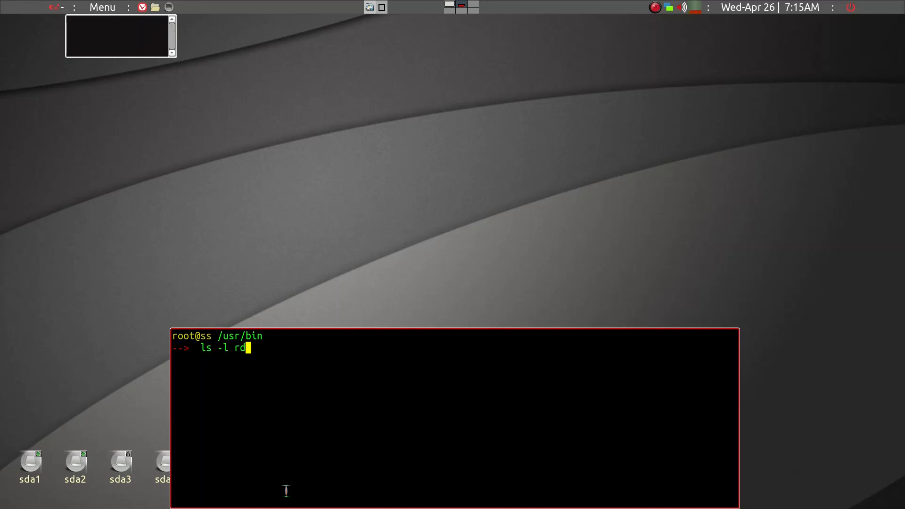
type("shif")
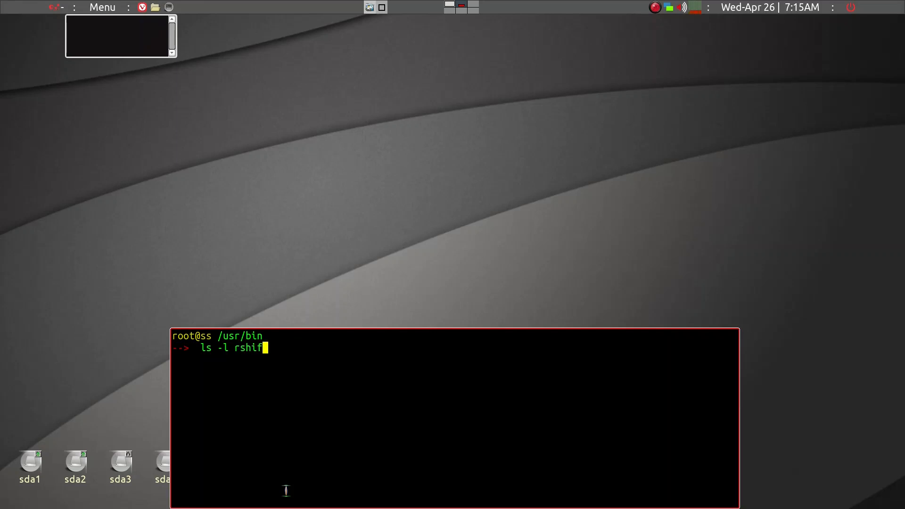
key("Return")
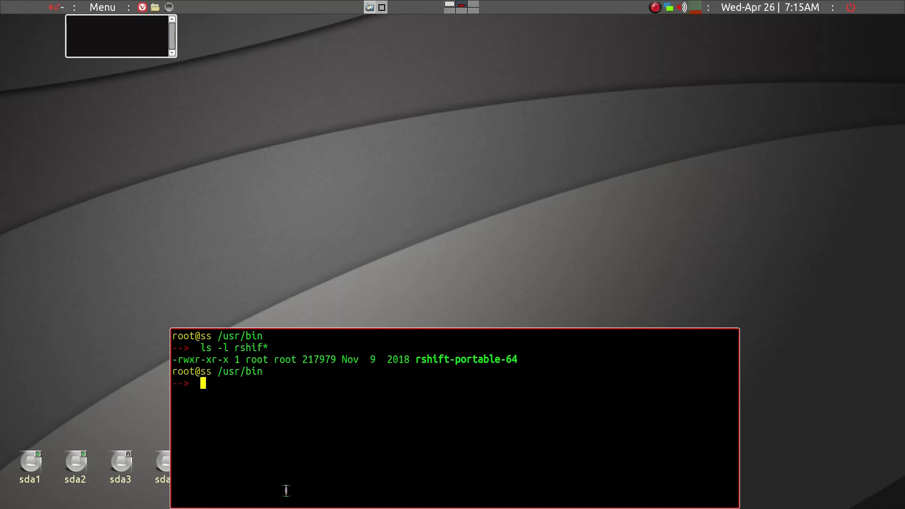
mouse_move(440, 366)
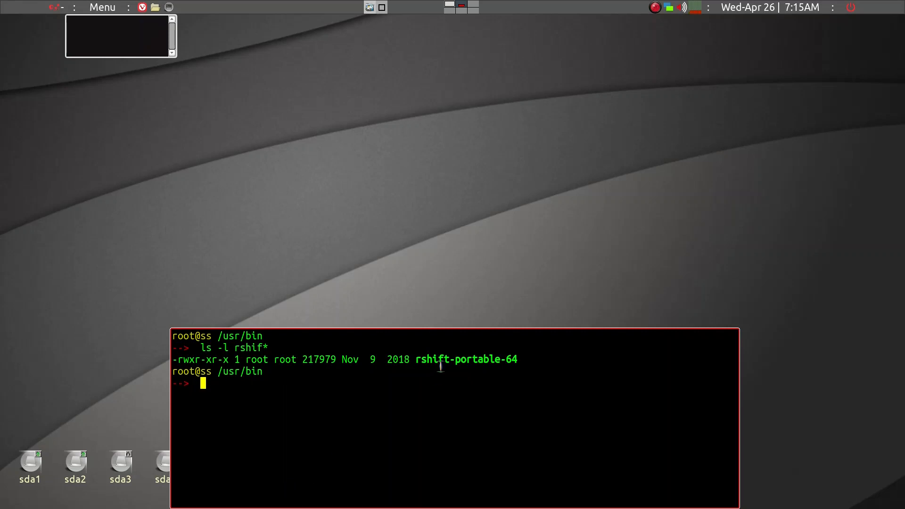
mouse_move(297, 327)
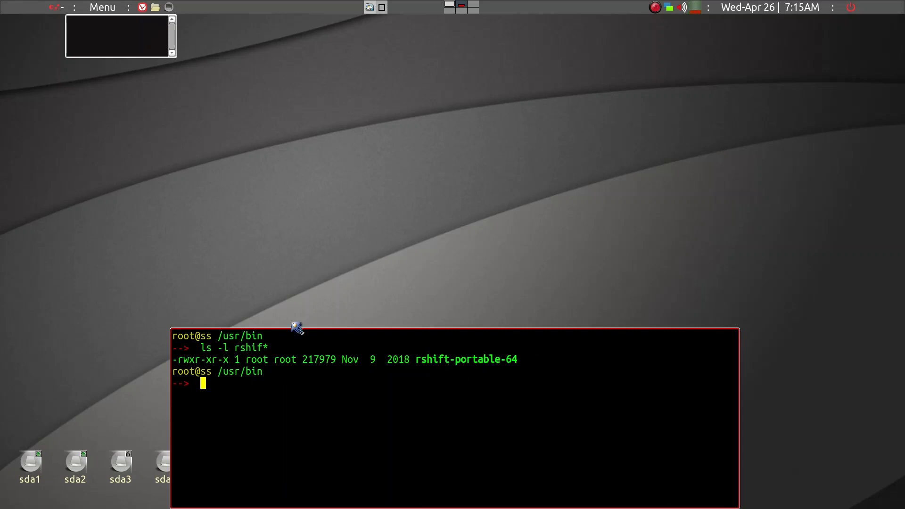
mouse_move(253, 277)
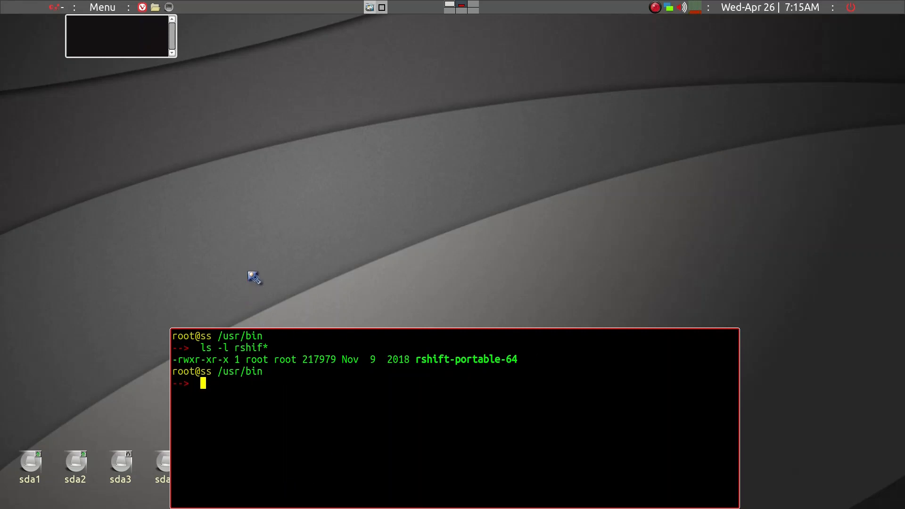
mouse_move(474, 364)
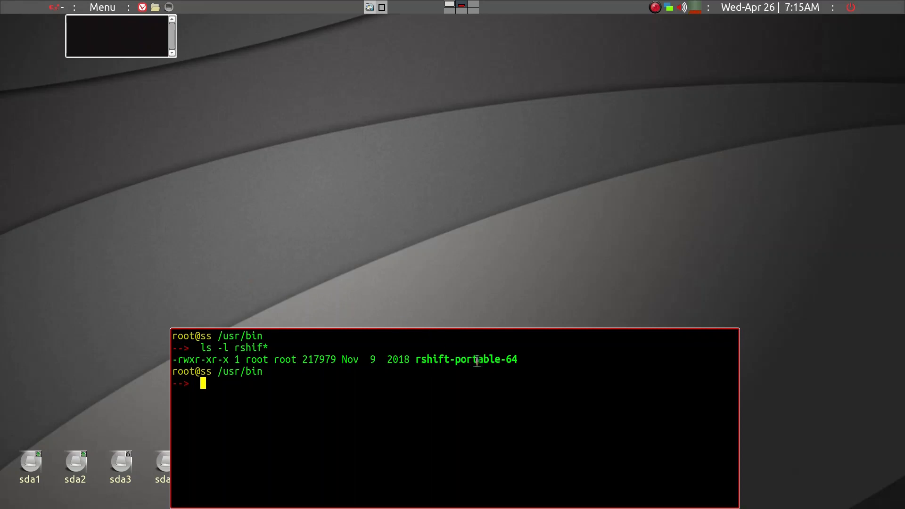
mouse_move(553, 148)
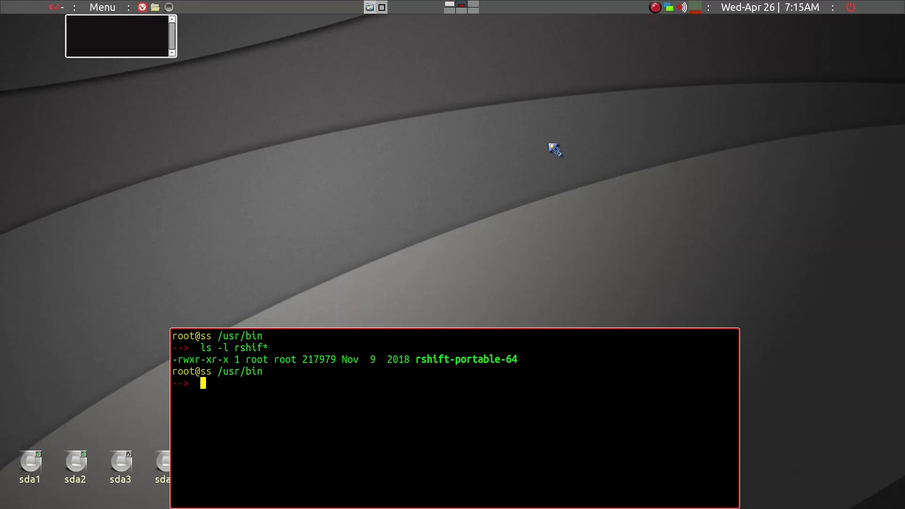
mouse_move(640, 48)
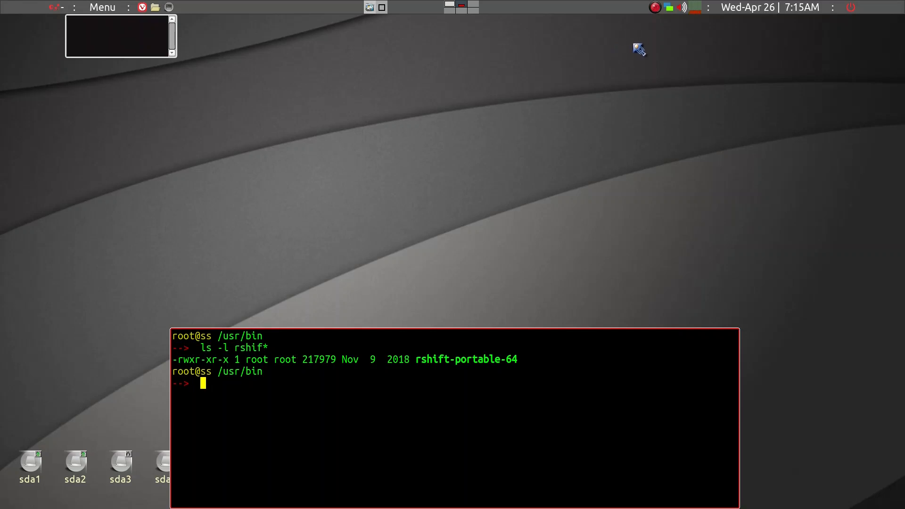
mouse_move(276, 419)
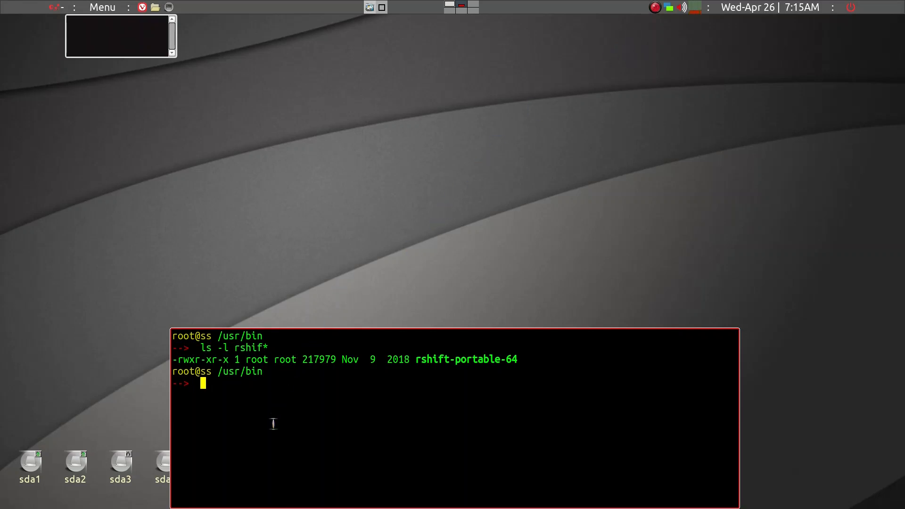
mouse_move(285, 379)
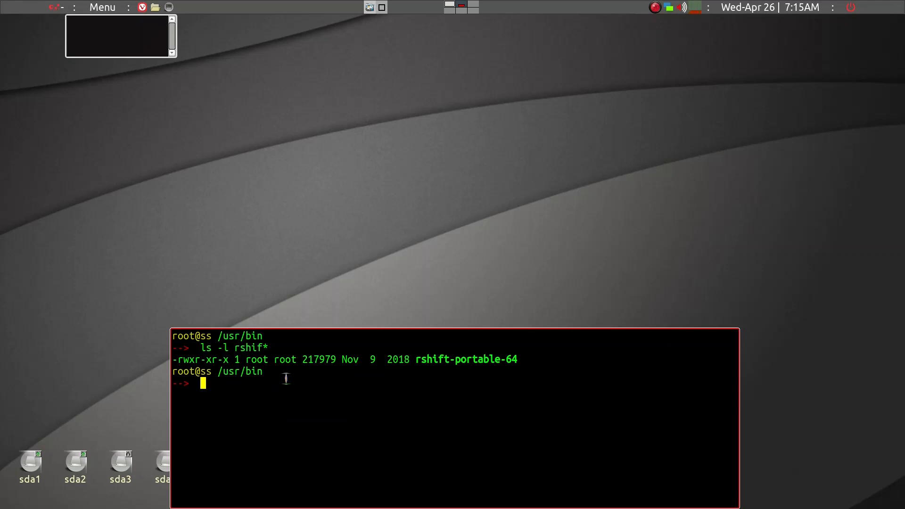
type("l")
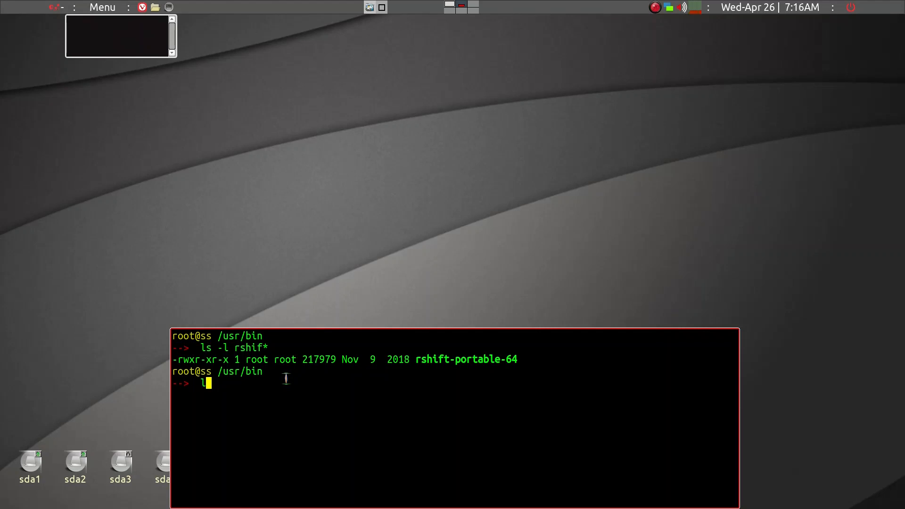
Run ln -s ./rshift-portable-64 /root/Startup/, which fails with 'File exists'.
type("n")
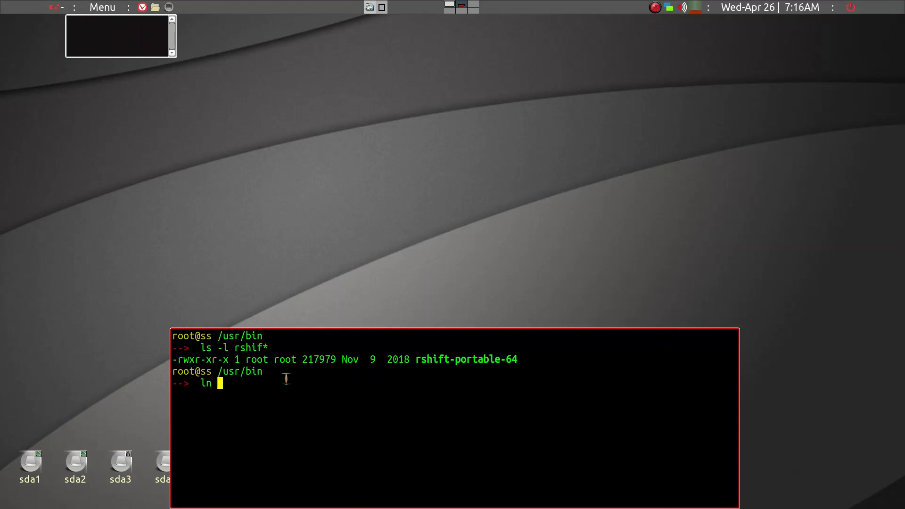
type("-s")
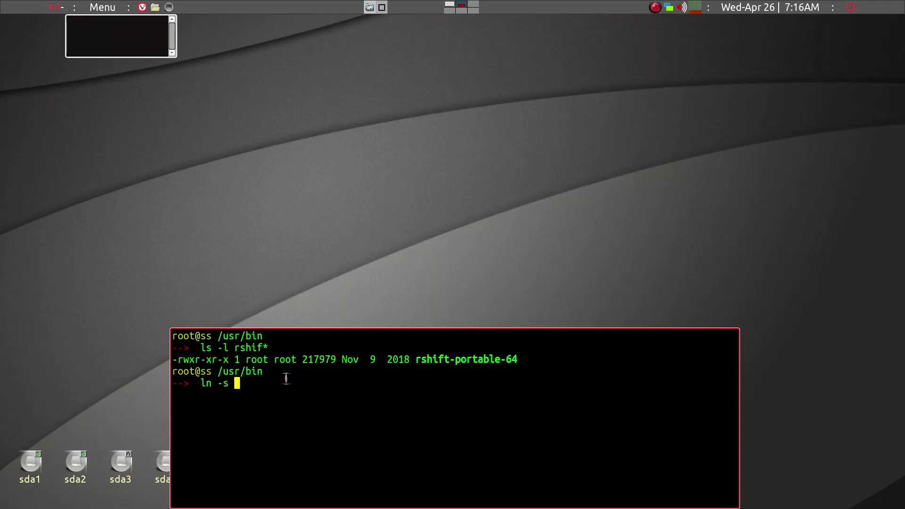
type(".")
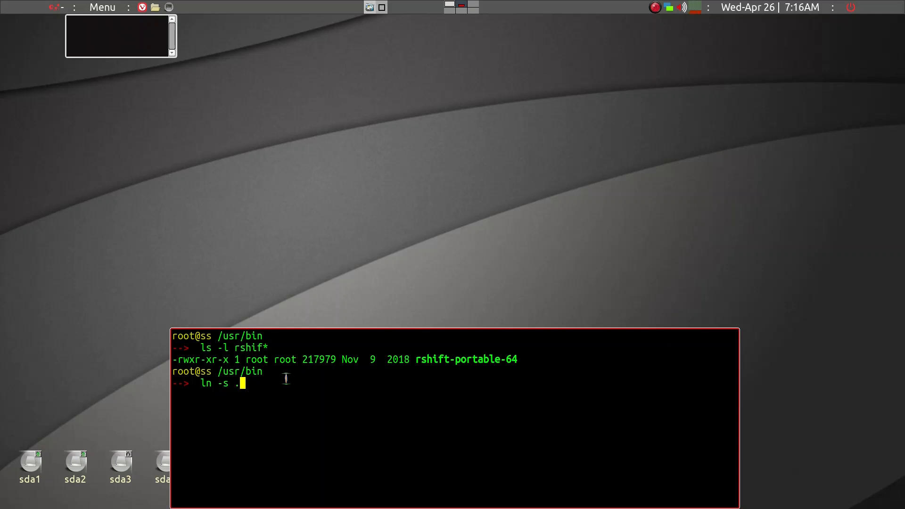
type("/r")
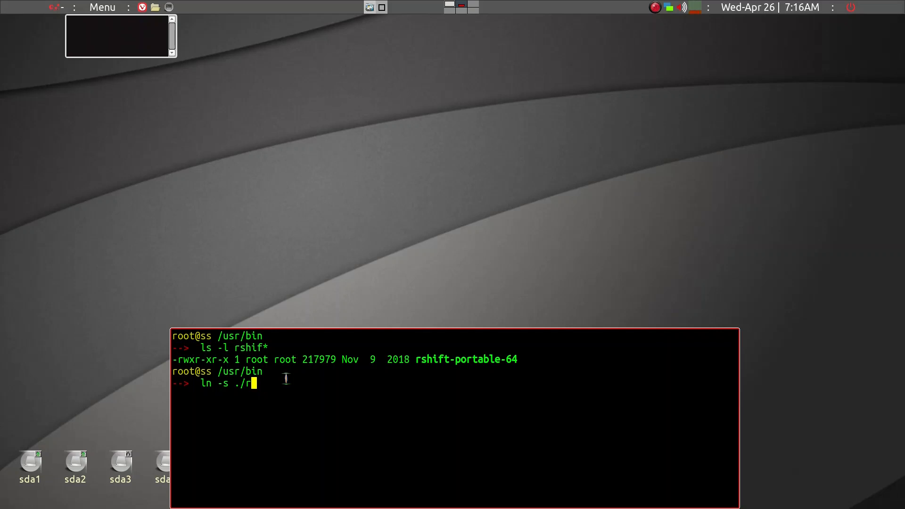
type("shift-portable-64")
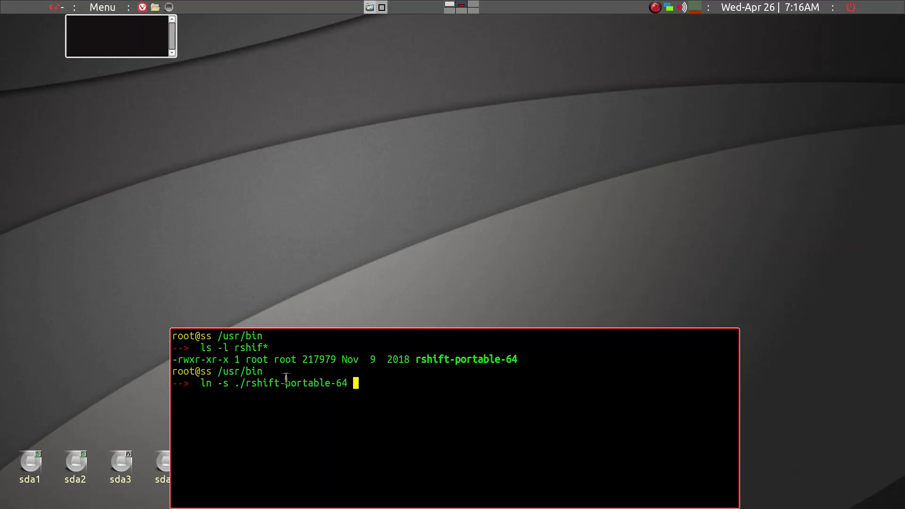
type("/root/Star")
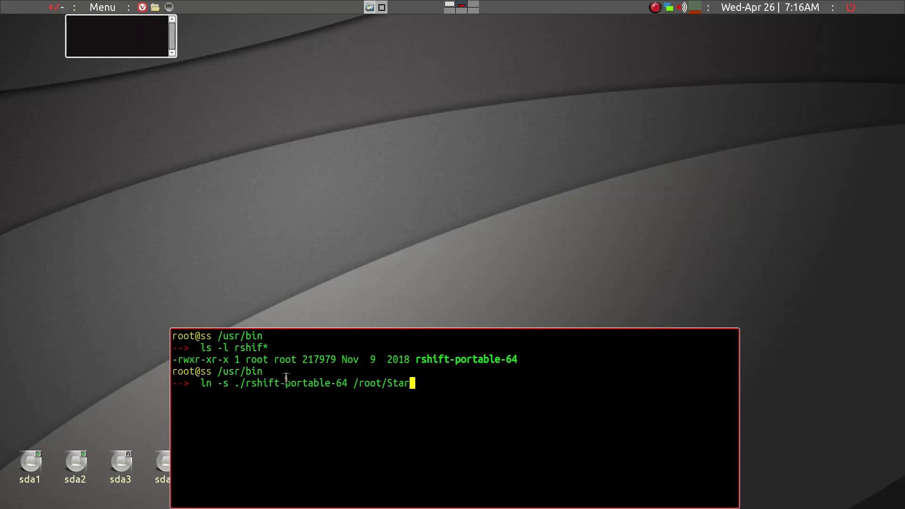
type("up/")
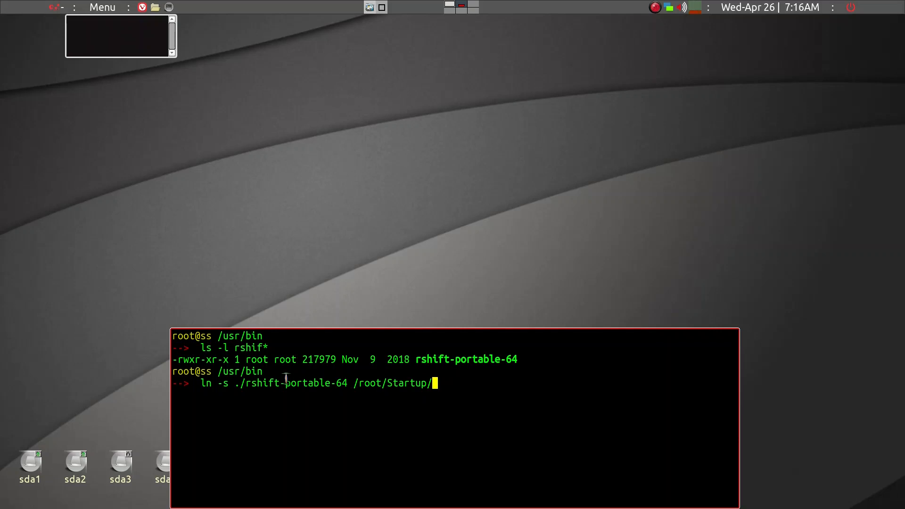
key("Return")
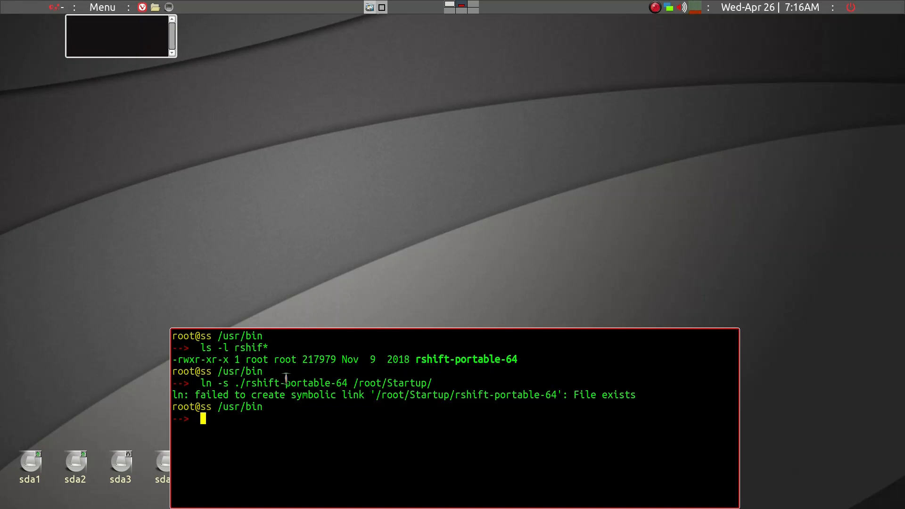
mouse_move(558, 402)
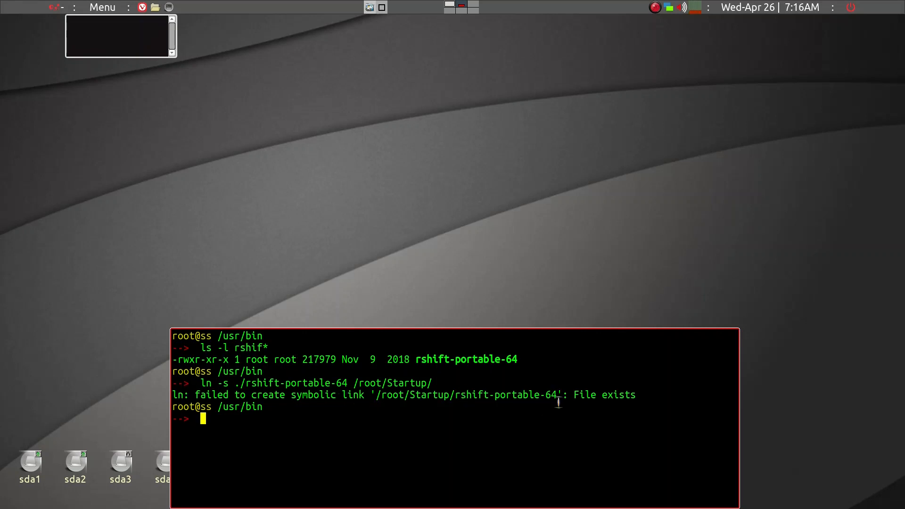
mouse_move(286, 313)
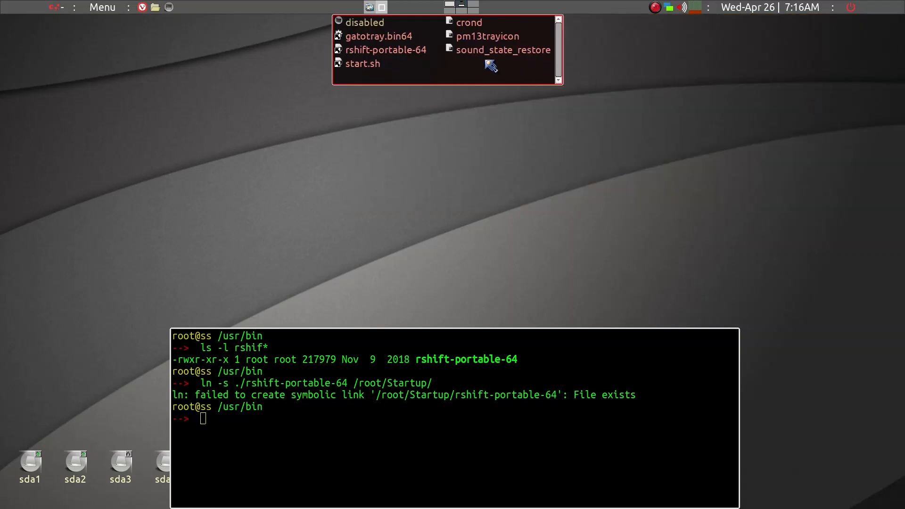
mouse_move(425, 52)
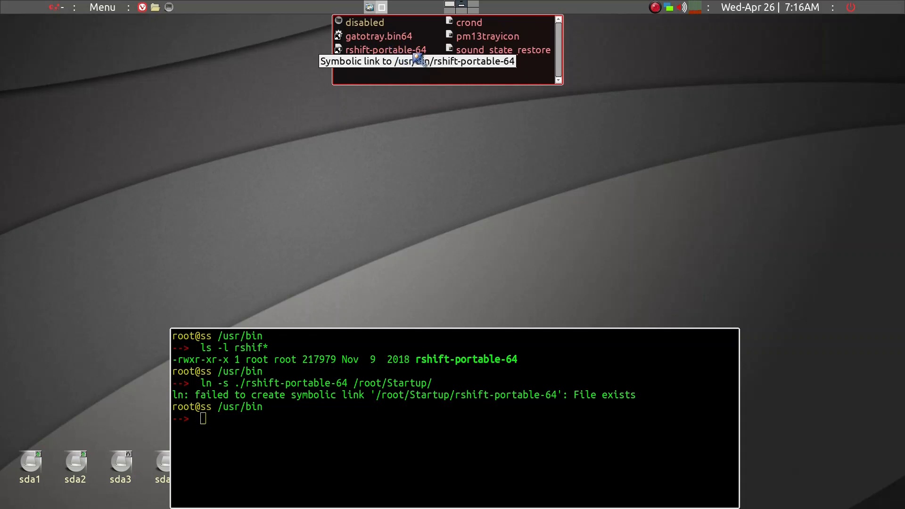
mouse_move(443, 68)
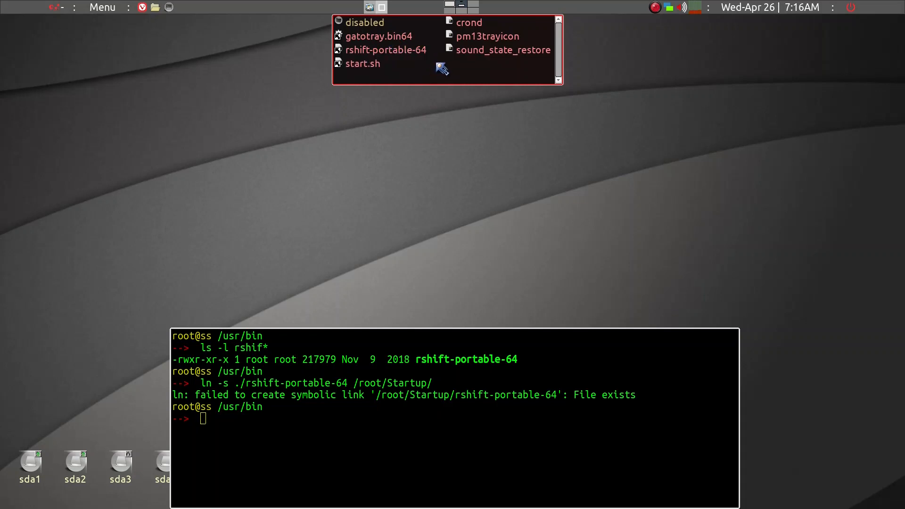
mouse_move(424, 58)
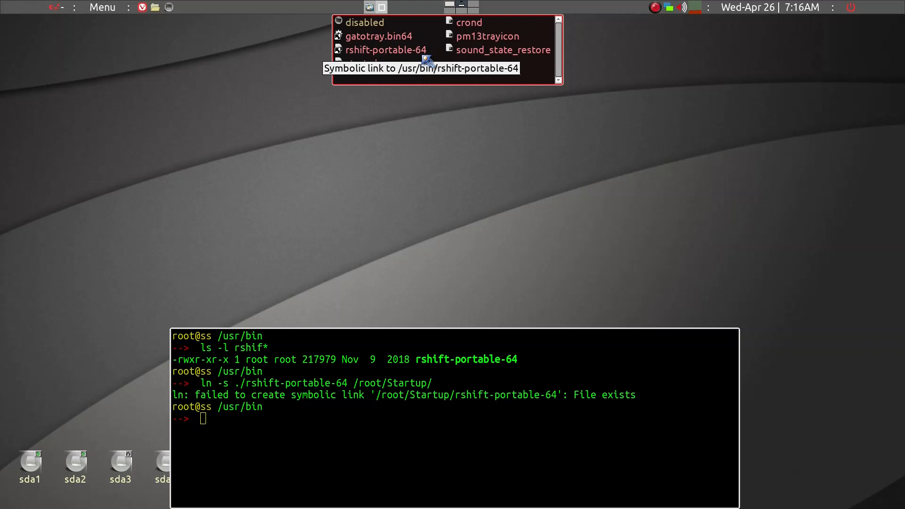
mouse_move(428, 62)
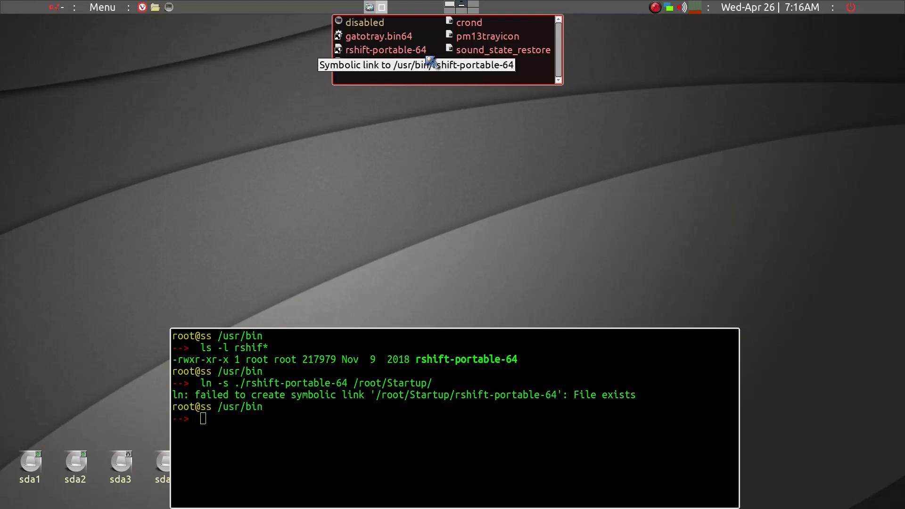
mouse_move(462, 68)
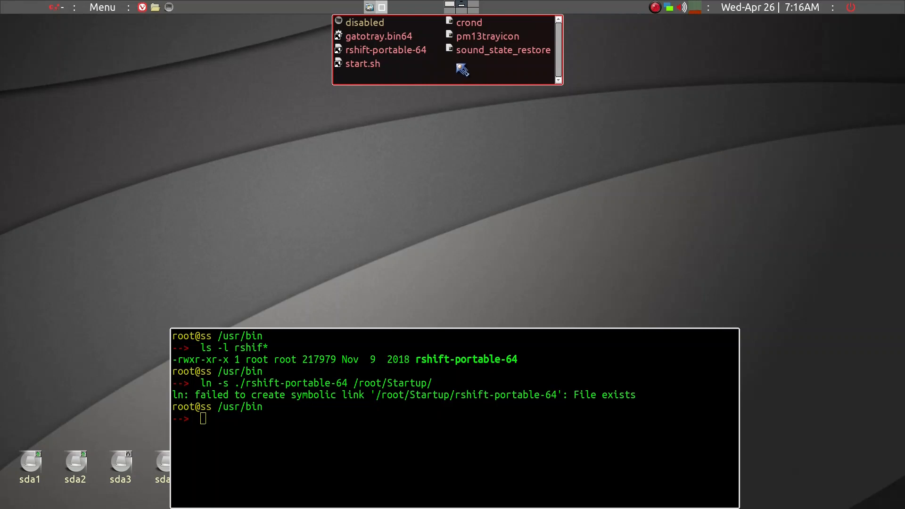
mouse_move(400, 64)
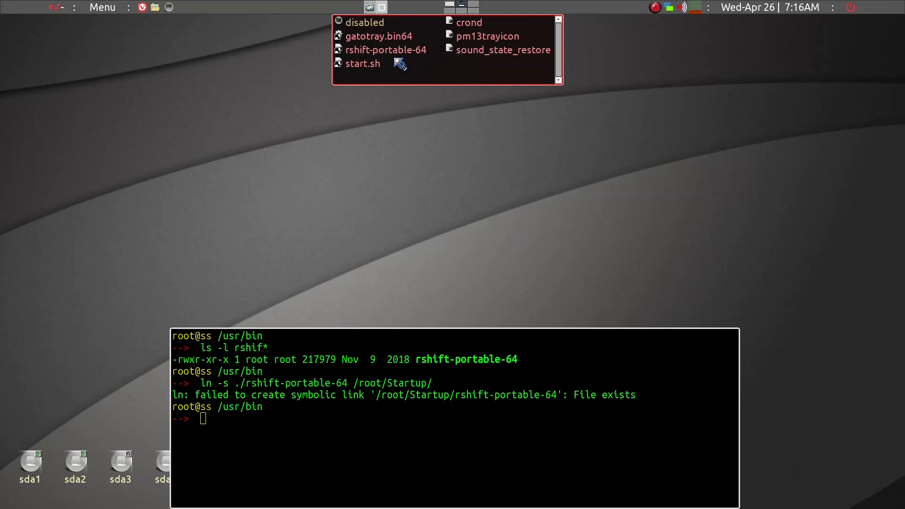
mouse_move(392, 55)
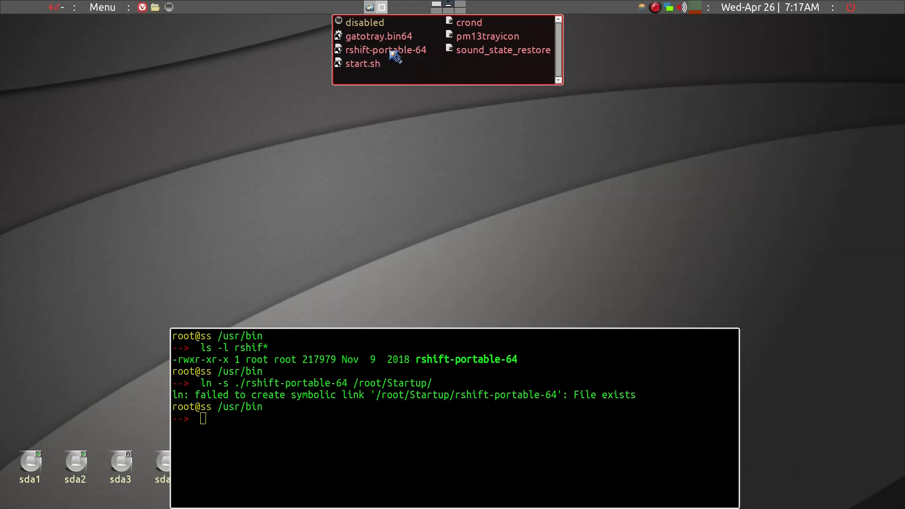
mouse_move(644, 10)
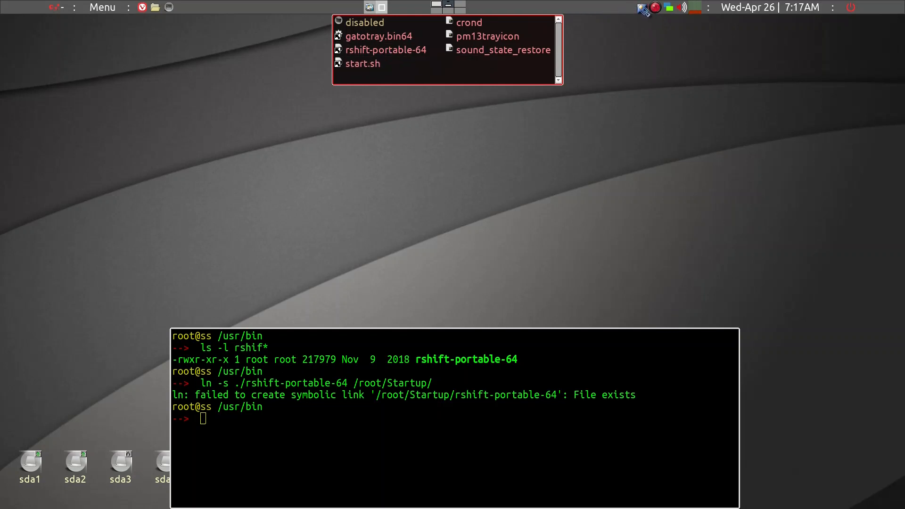
mouse_move(643, 9)
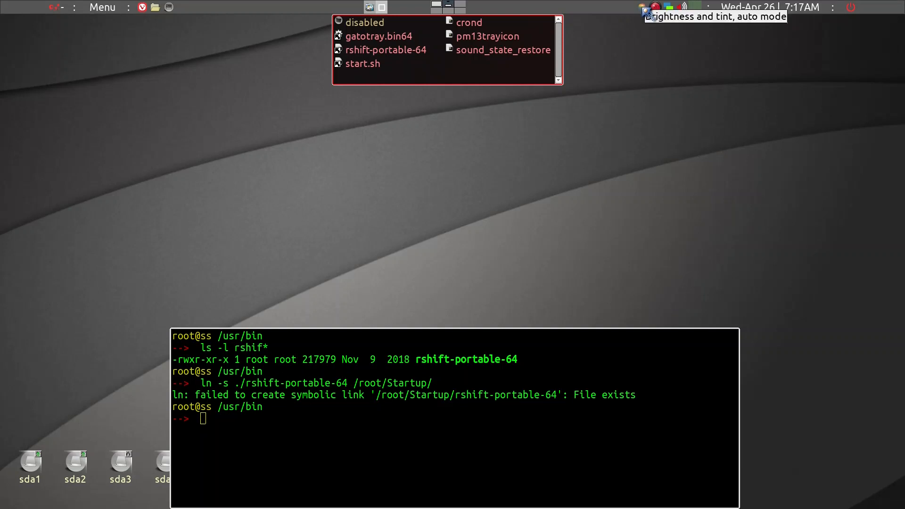
Dismiss the Redshift not-running notice and switch the tray applet to auto mode, showing San Diego location.
left_click(642, 8)
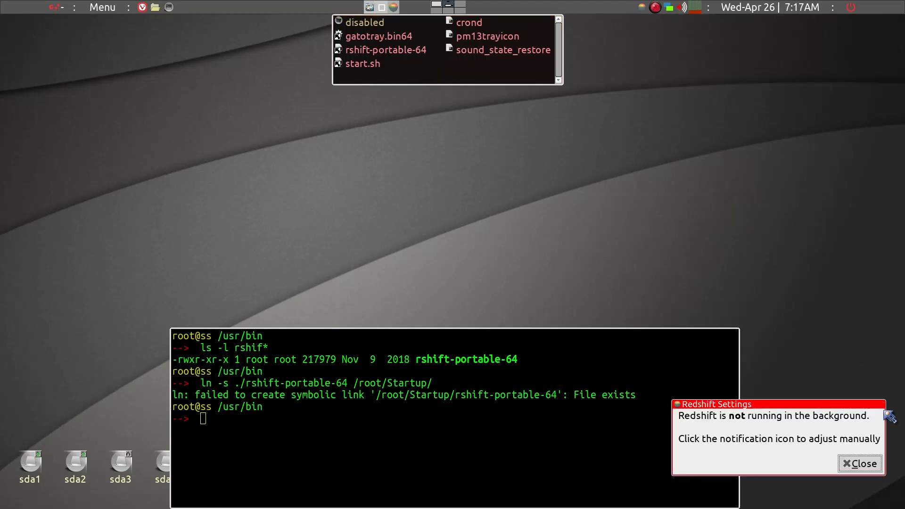
left_click(860, 464)
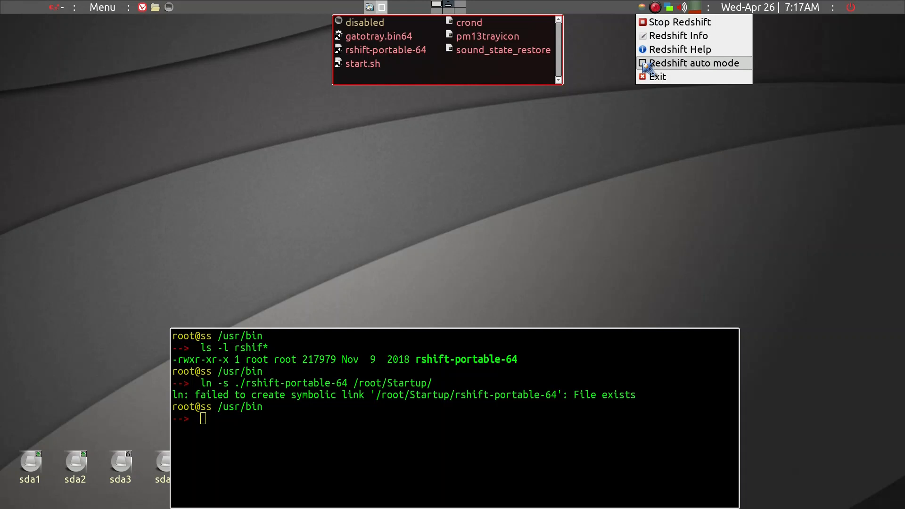
left_click(693, 63)
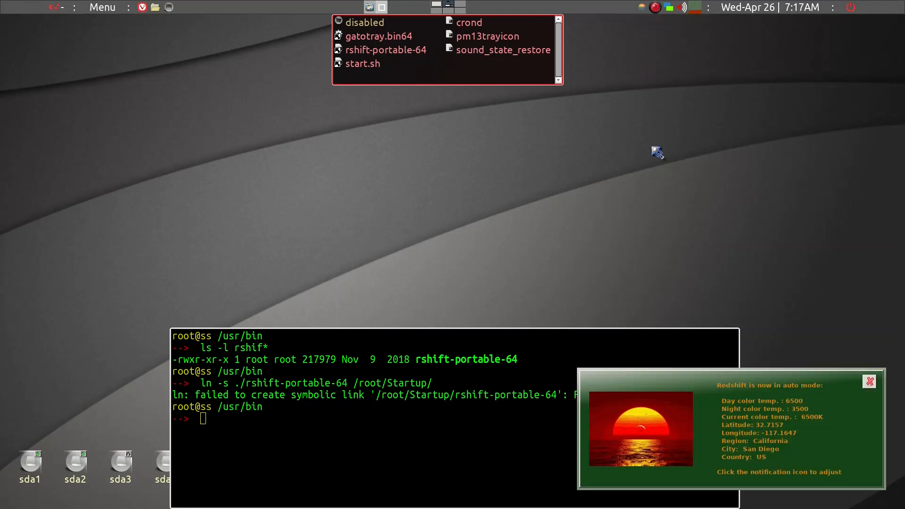
mouse_move(717, 294)
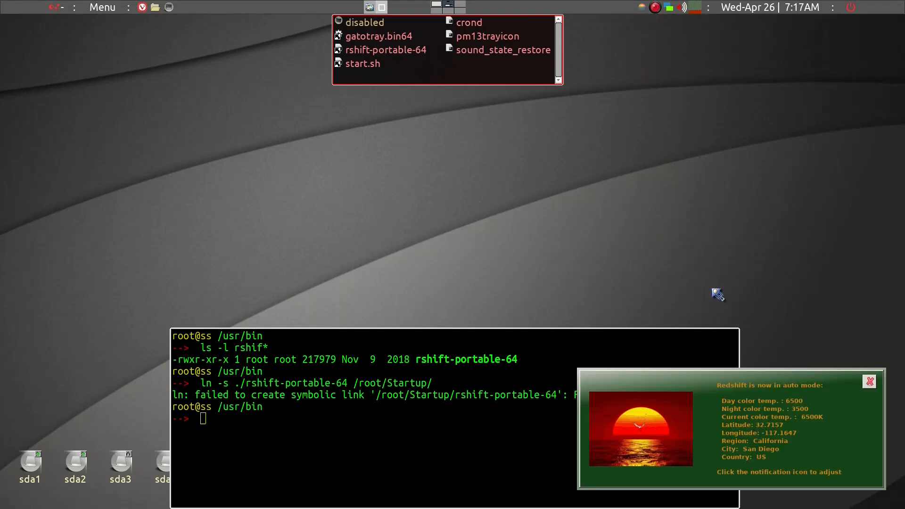
mouse_move(801, 406)
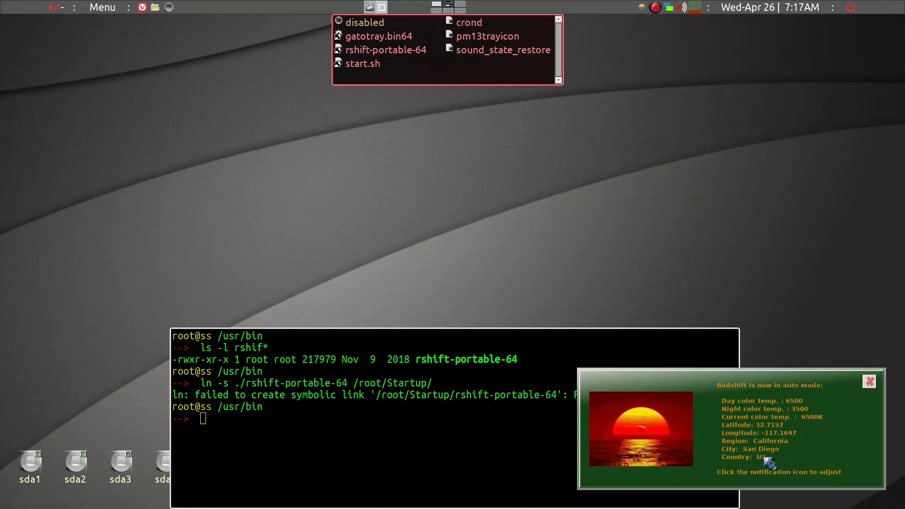
mouse_move(871, 383)
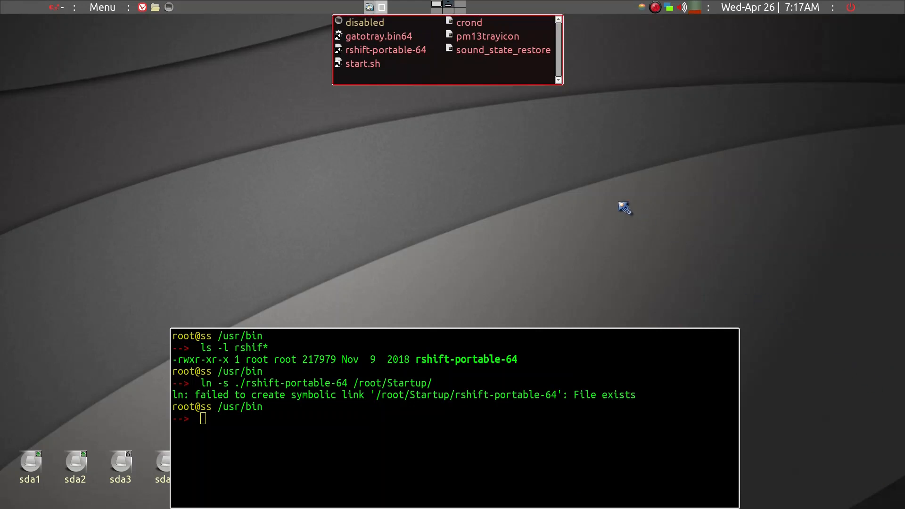
mouse_move(604, 200)
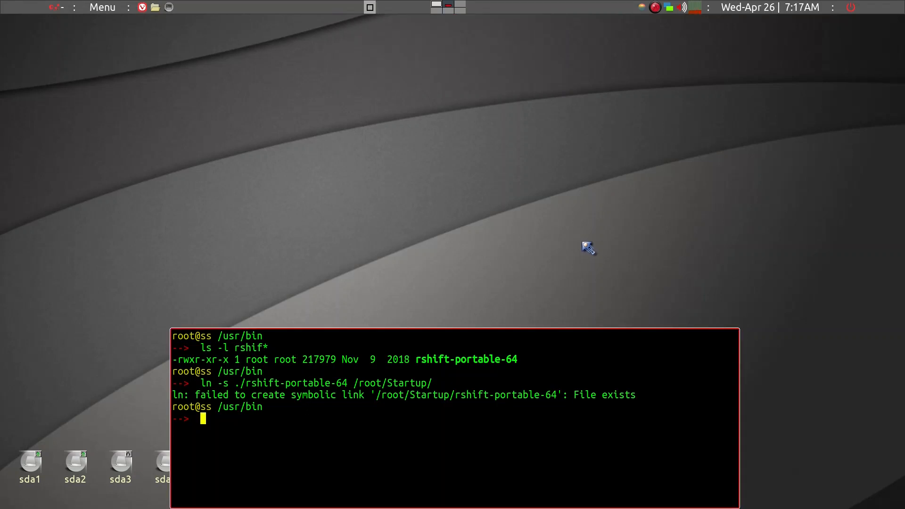
mouse_move(574, 444)
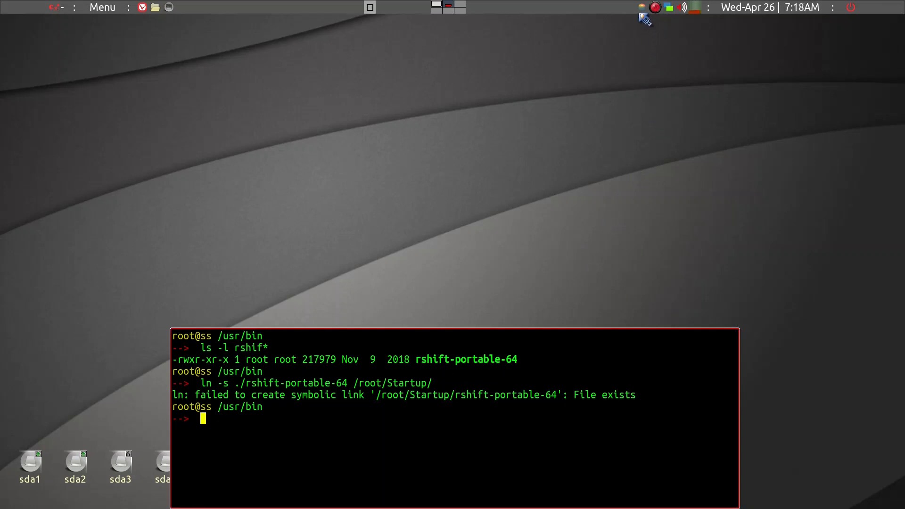
mouse_move(334, 434)
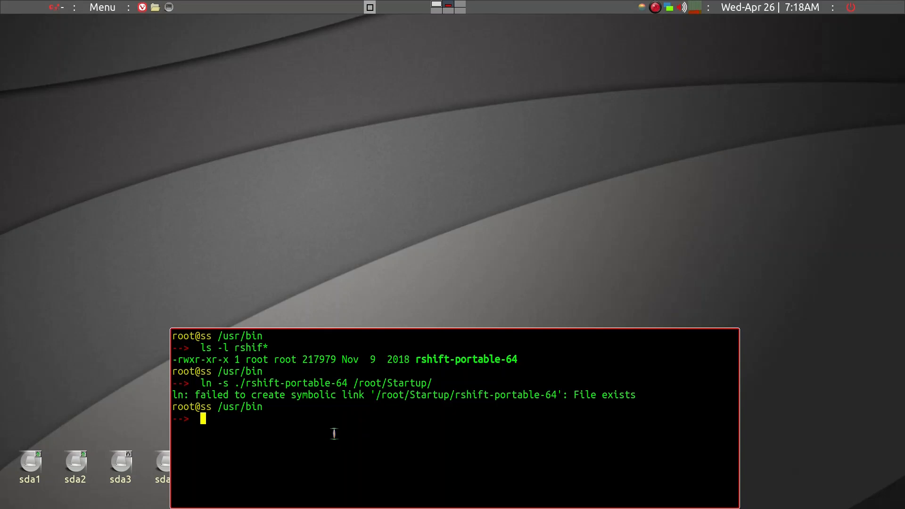
Exit the terminal and close the remaining windows, leaving a clean desktop.
type("x")
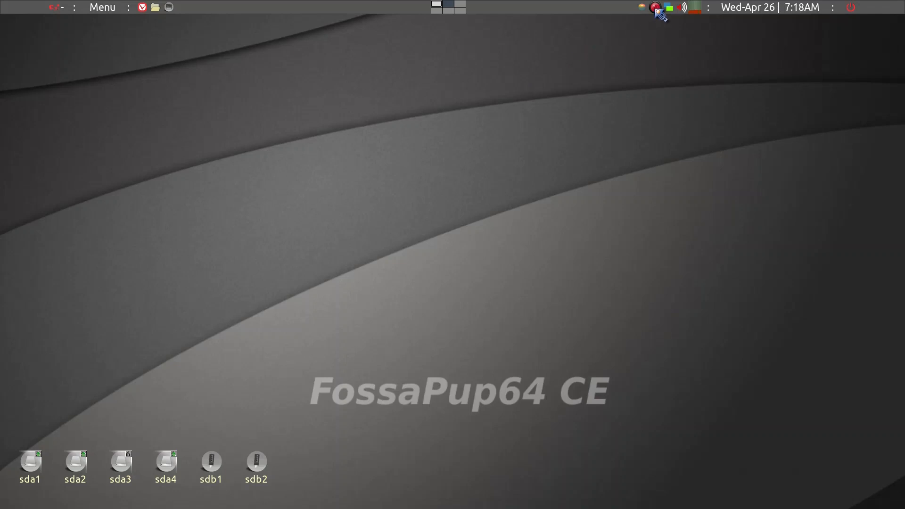
left_click(656, 7)
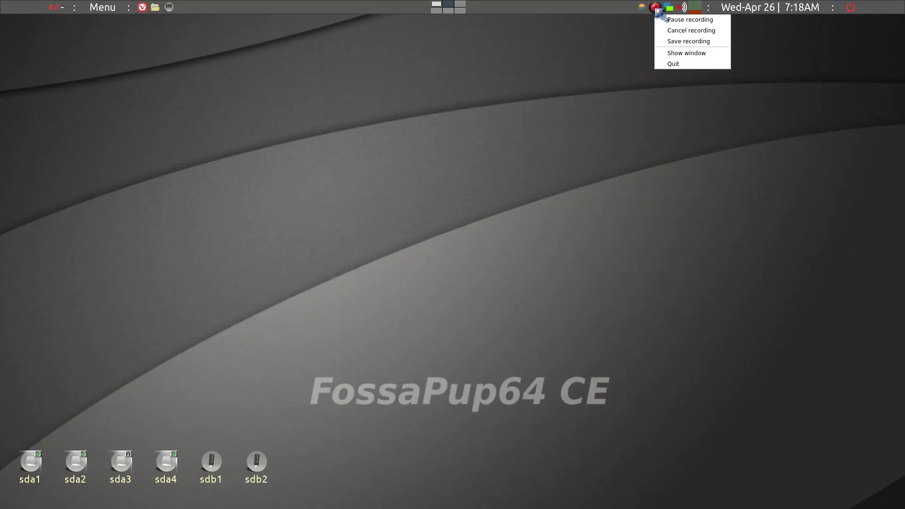